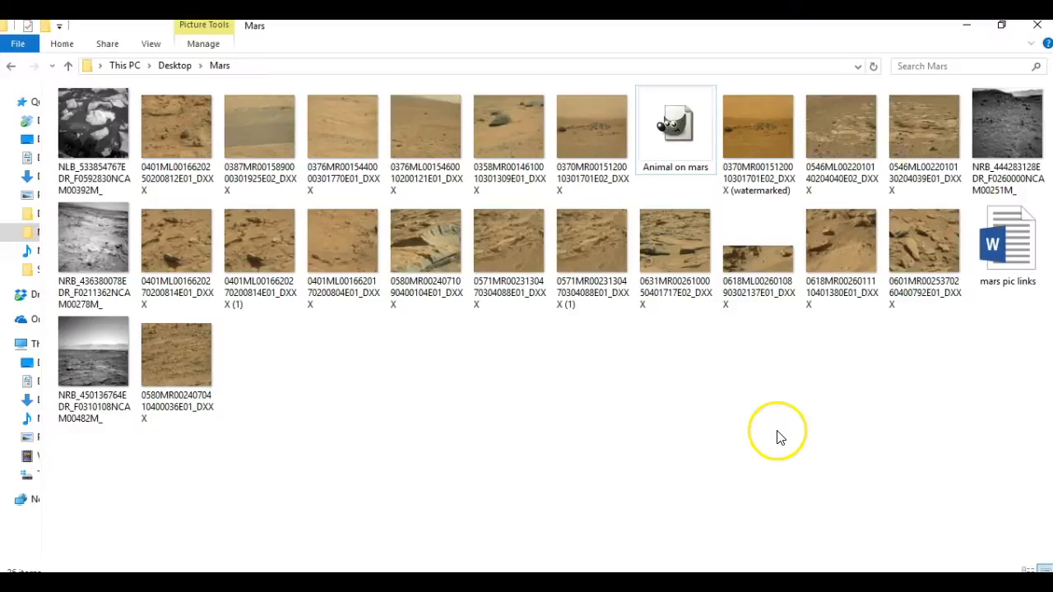
mouse_move(780, 436)
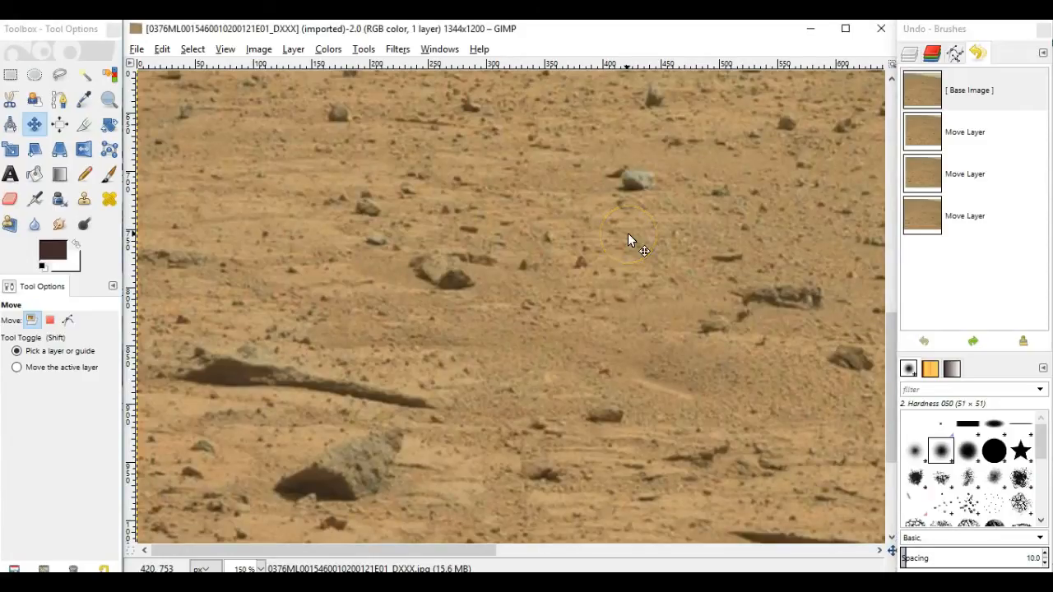
mouse_move(633, 239)
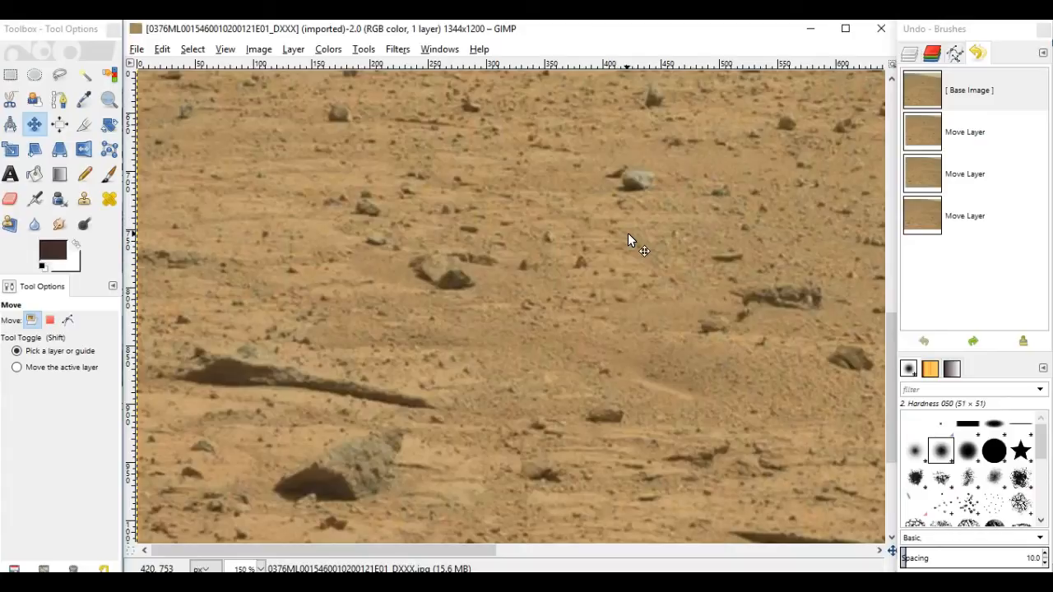
- Draw a freehand pencil circle around the bug-like rock on the right
left_click(85, 173)
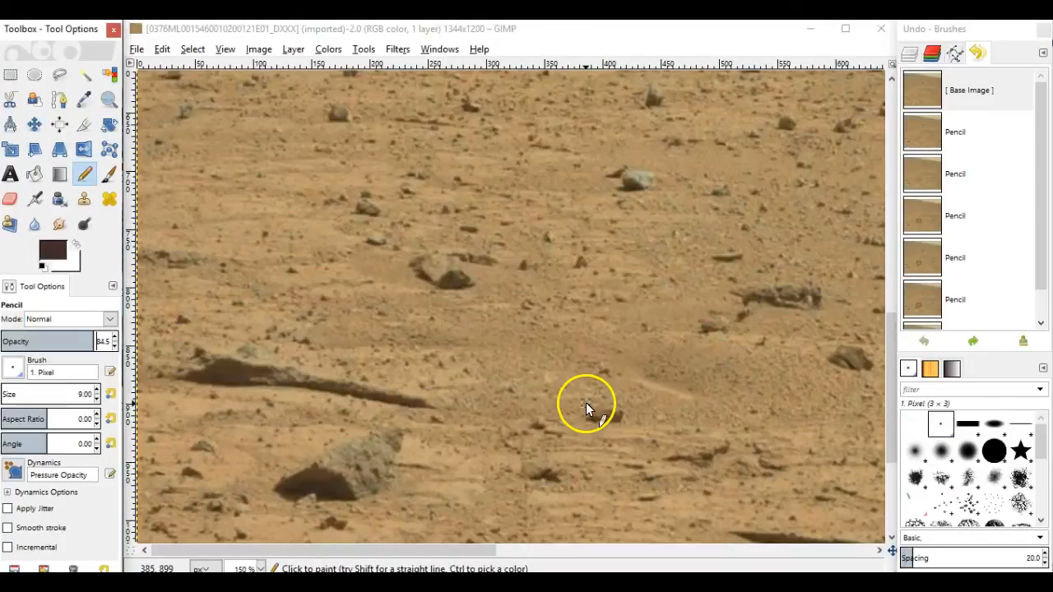
mouse_move(697, 444)
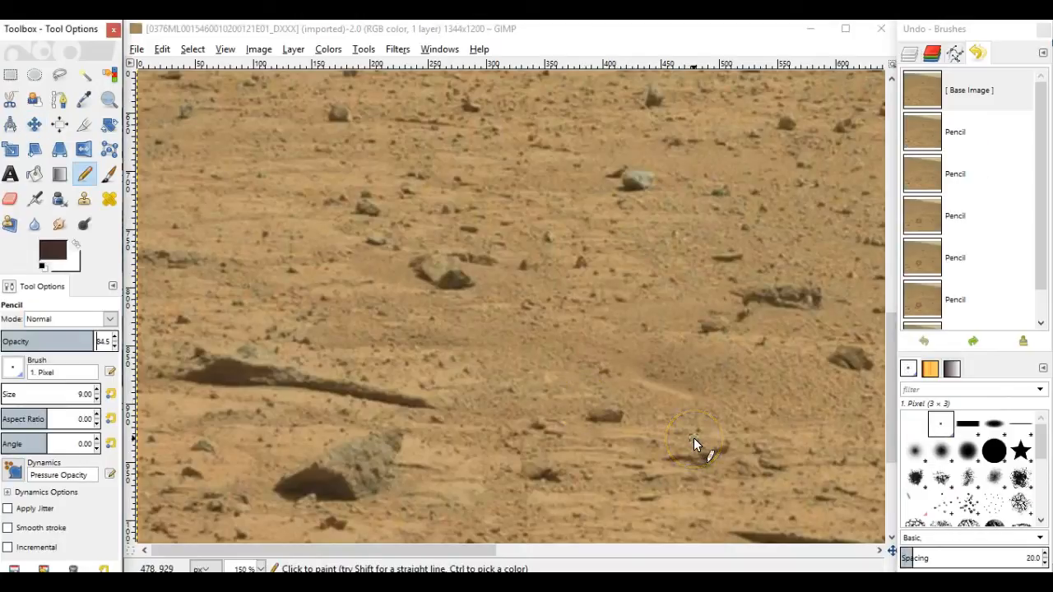
mouse_move(680, 392)
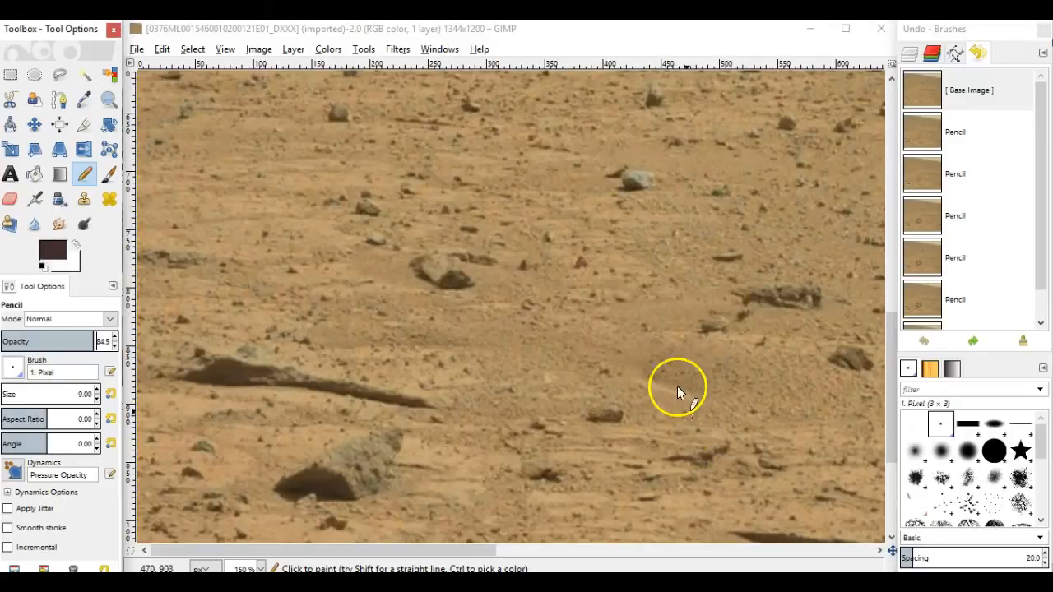
left_click_drag(675, 390, 732, 338)
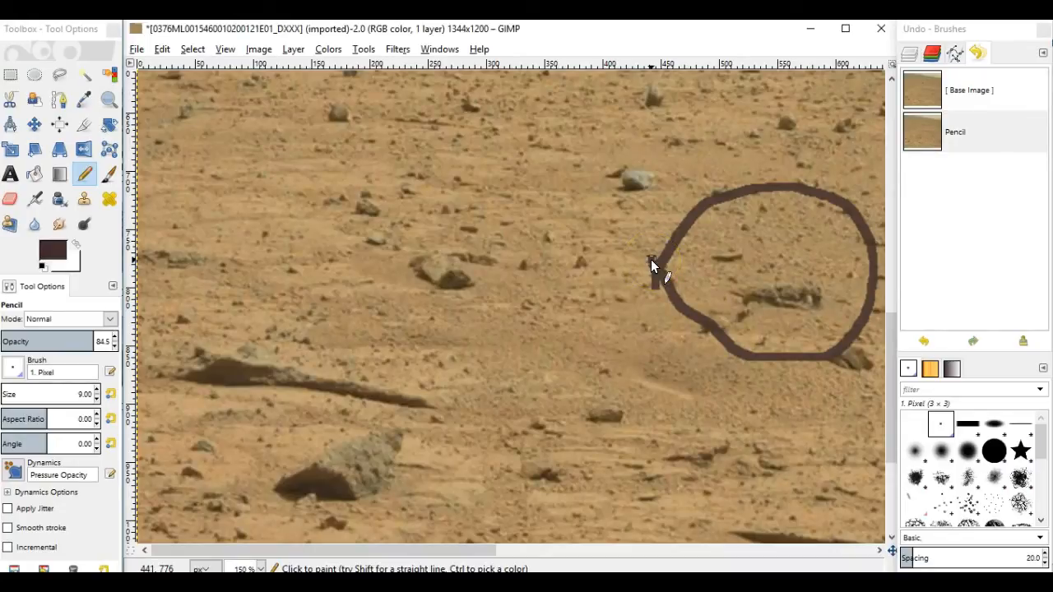
mouse_move(715, 426)
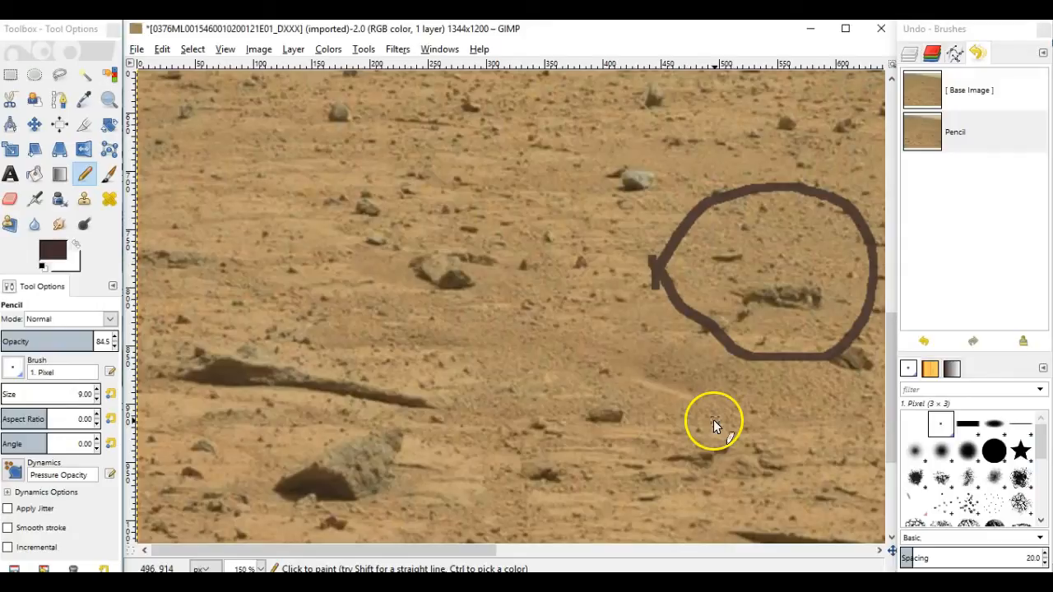
mouse_move(381, 206)
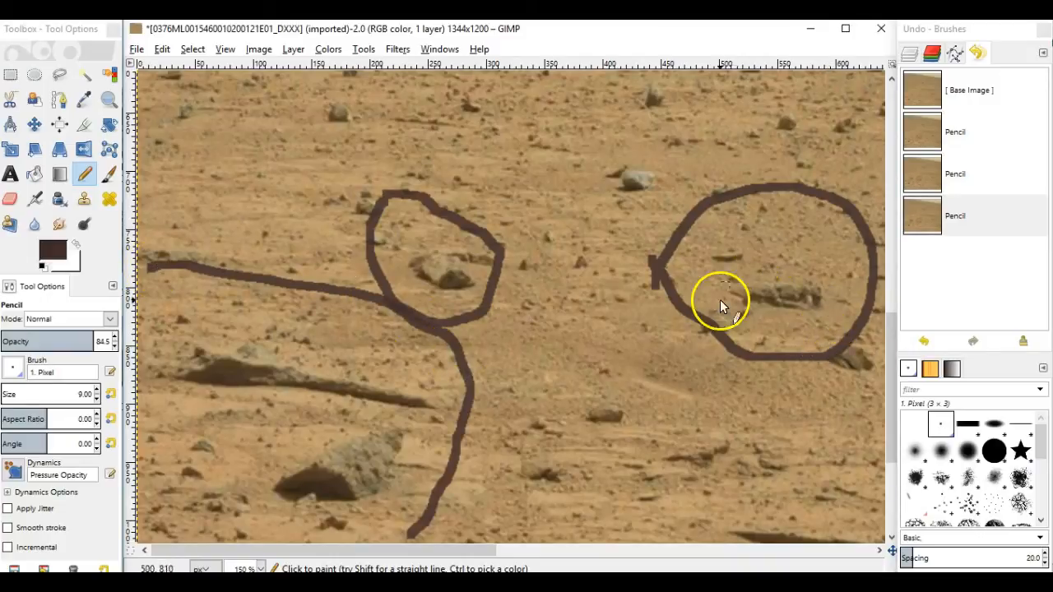
mouse_move(838, 311)
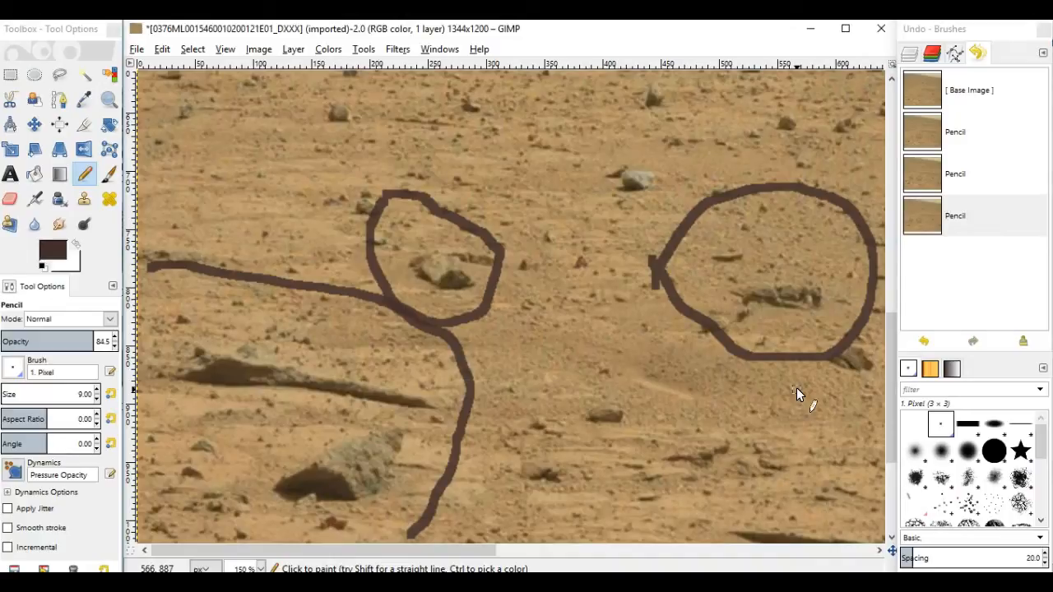
mouse_move(765, 311)
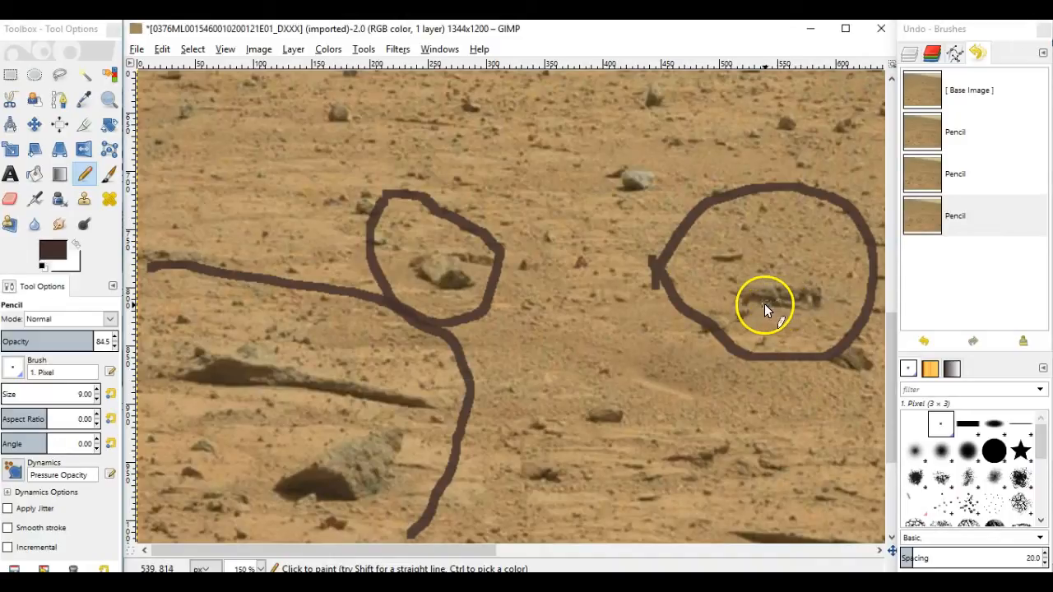
mouse_move(777, 288)
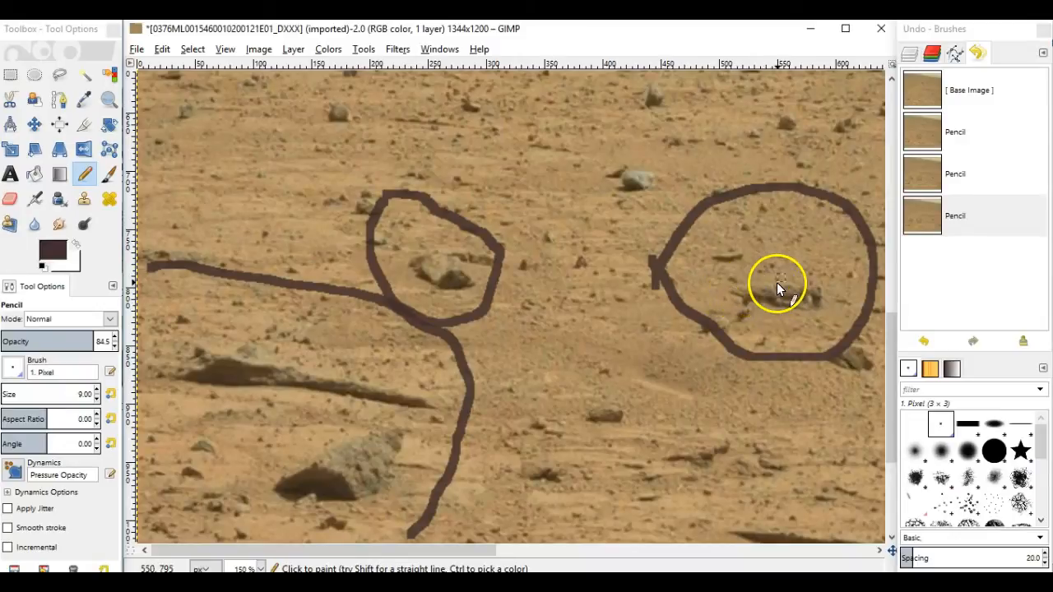
mouse_move(748, 294)
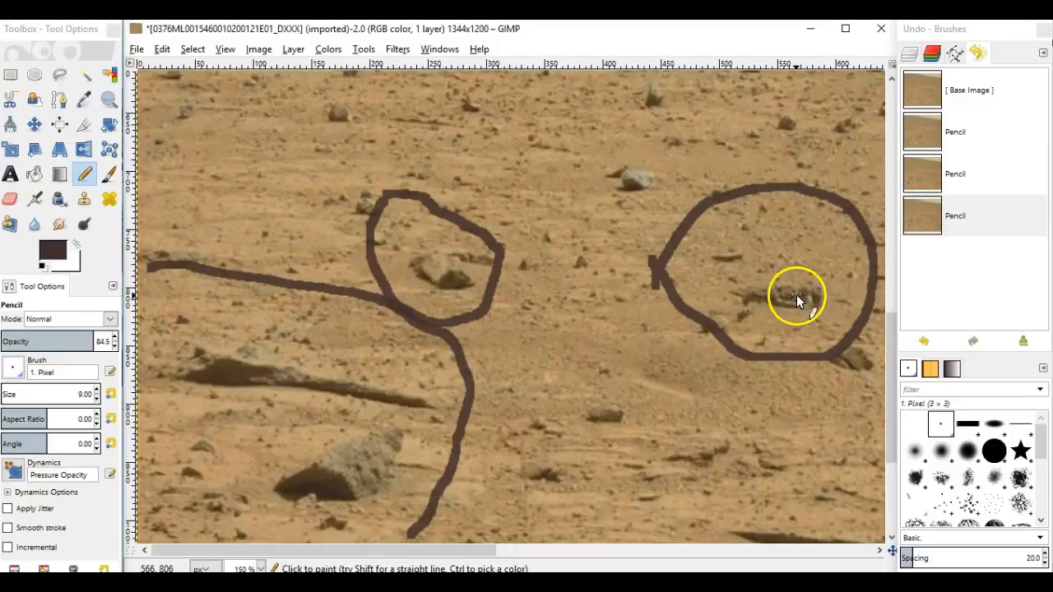
mouse_move(802, 296)
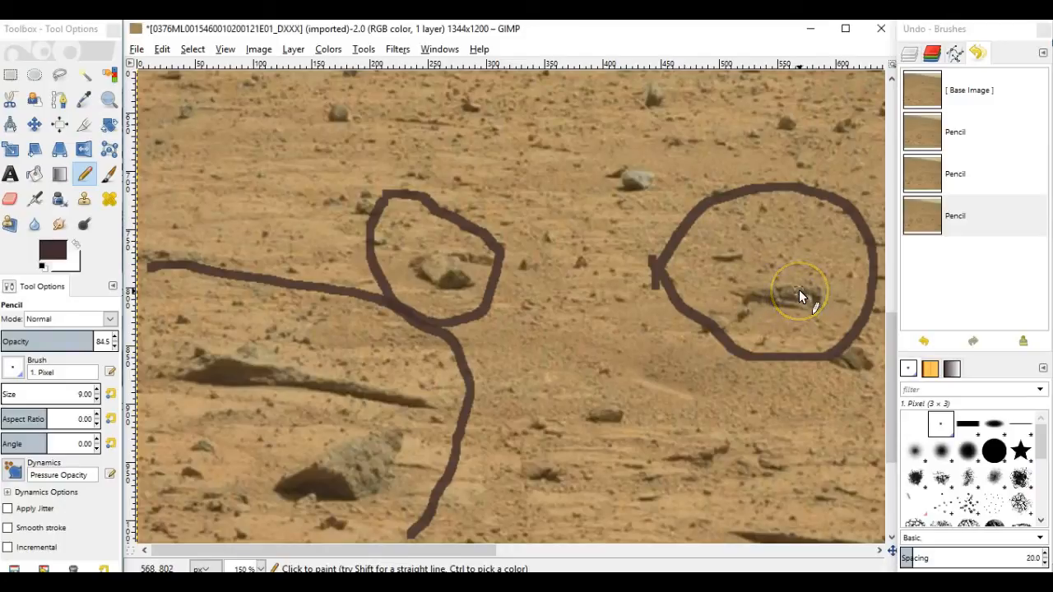
mouse_move(810, 321)
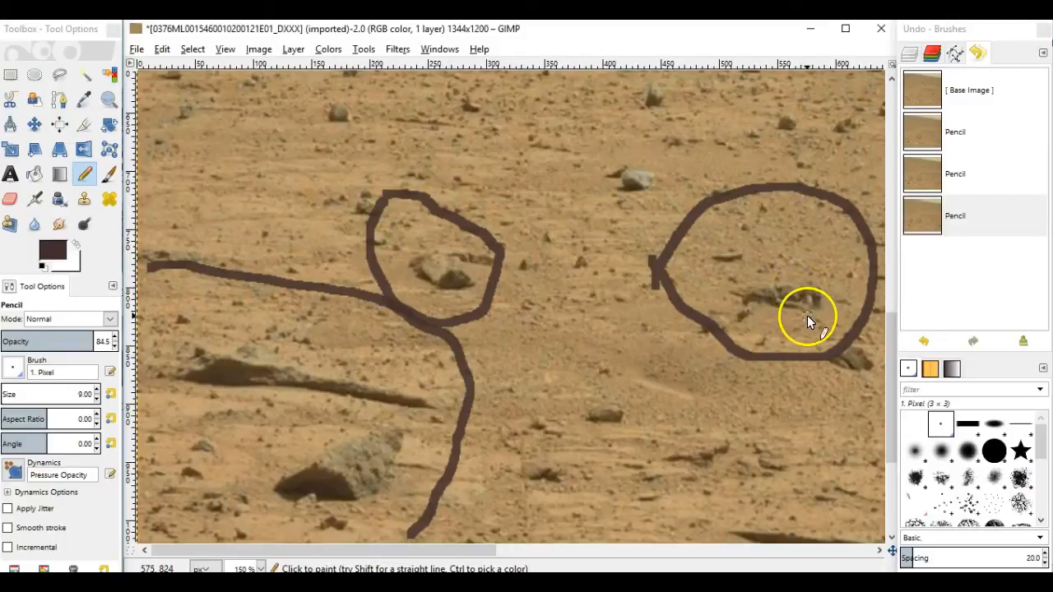
- Select the Zoom tool, then switch back to the Move tool
left_click(108, 98)
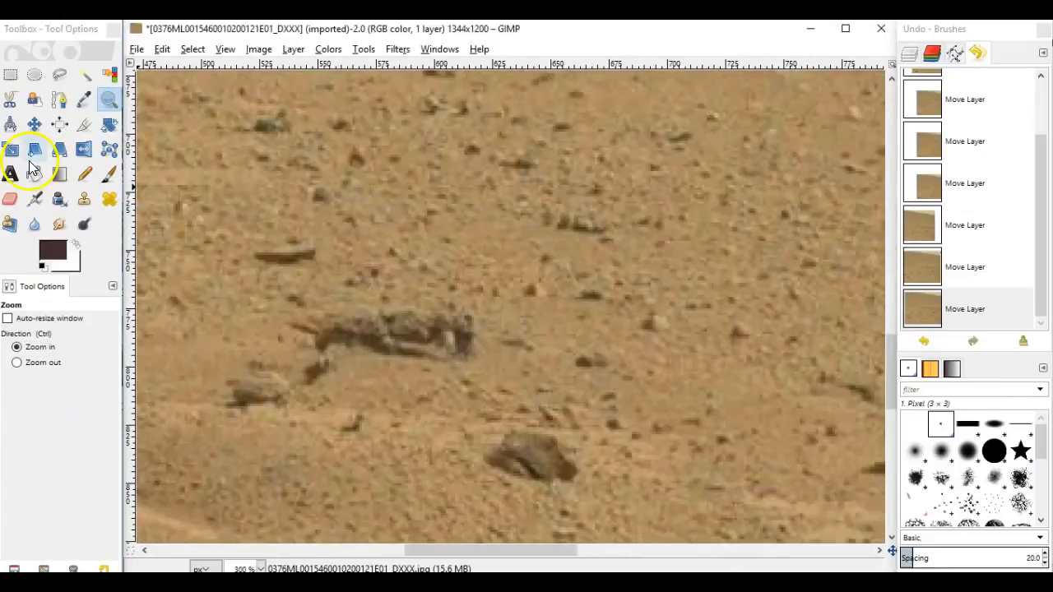
left_click(34, 124)
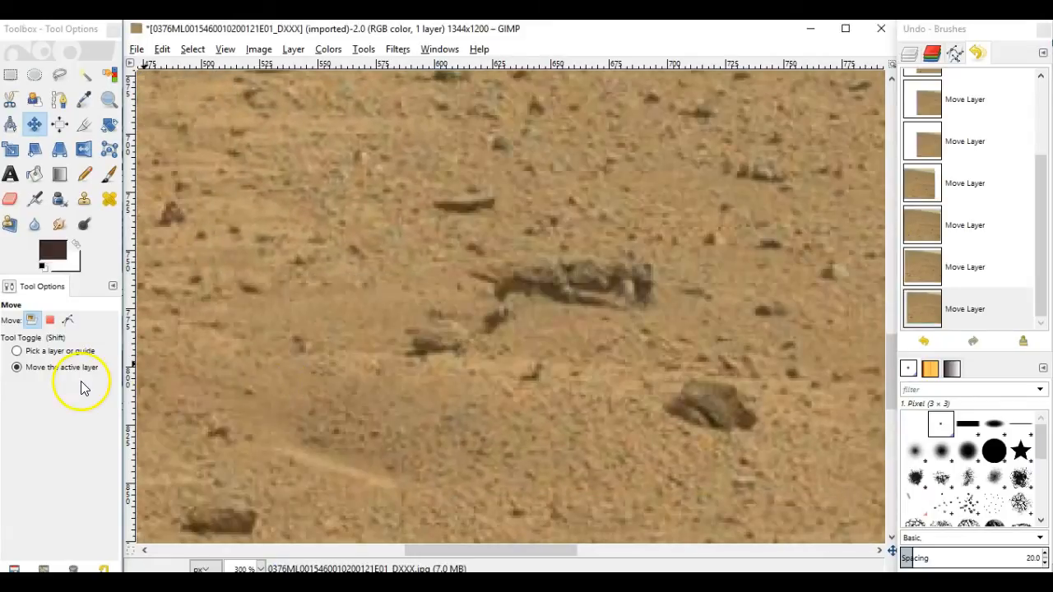
mouse_move(625, 309)
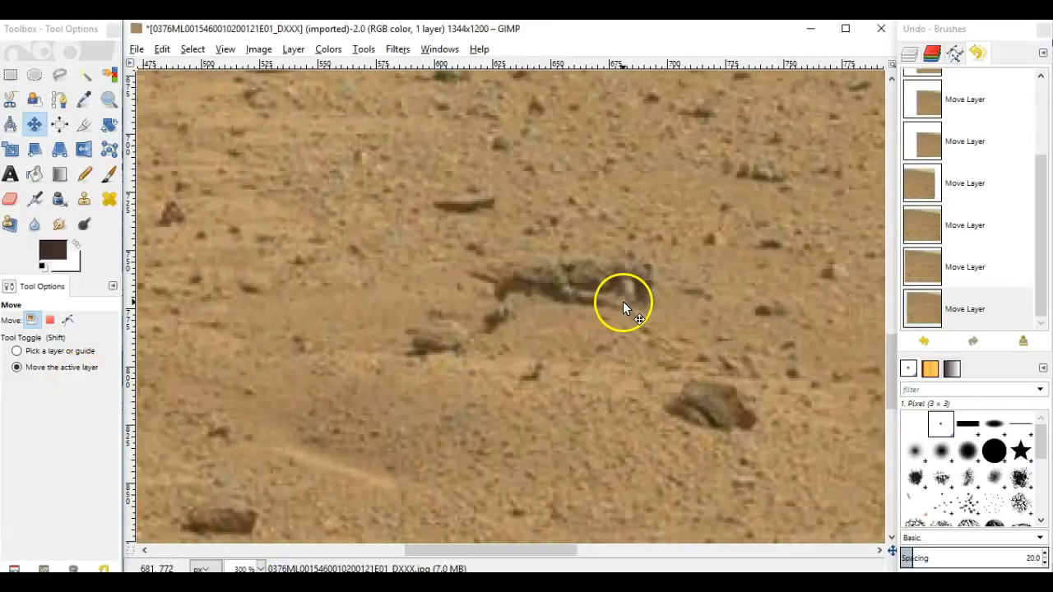
mouse_move(586, 294)
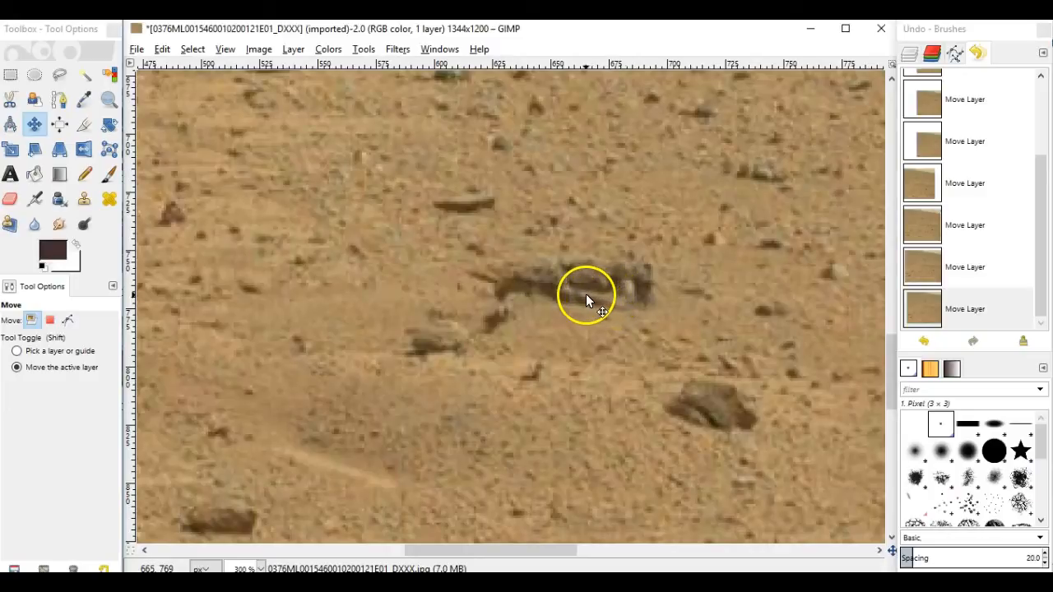
mouse_move(576, 293)
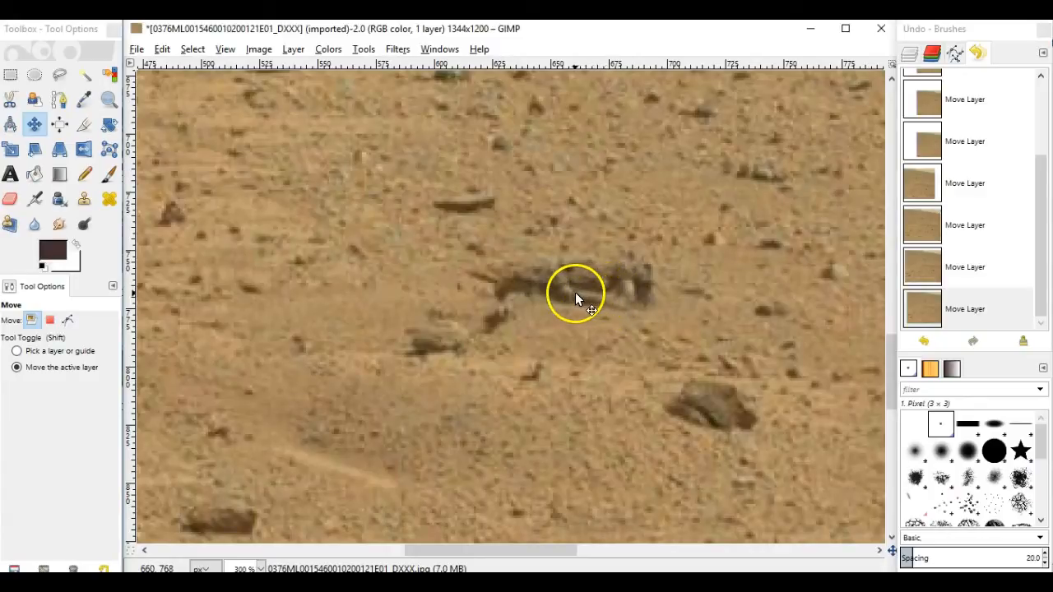
mouse_move(606, 296)
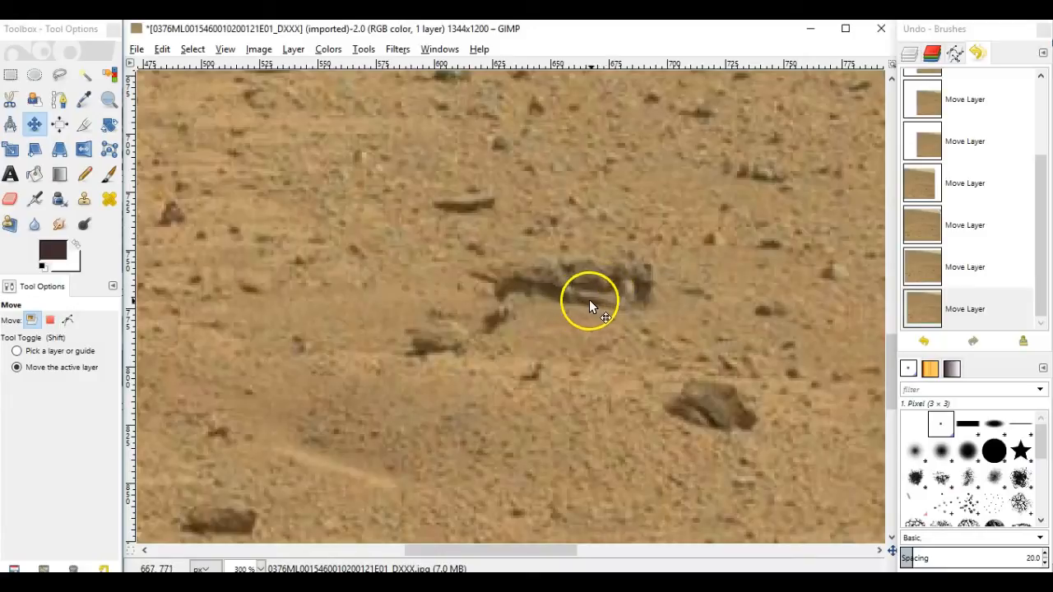
mouse_move(588, 296)
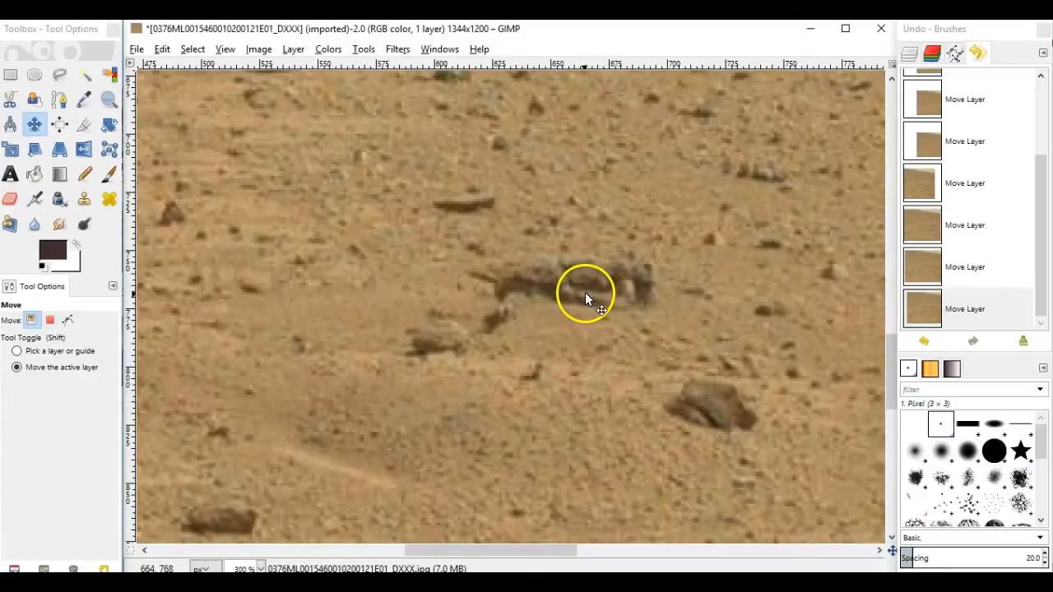
mouse_move(596, 292)
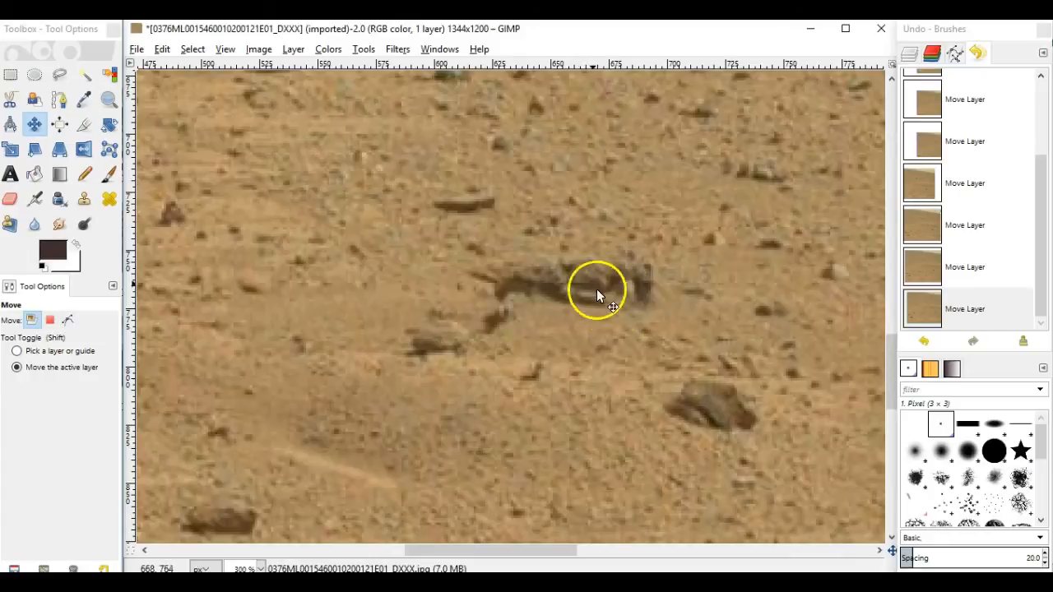
- Zoom out from 150% to 66.7% to view wider terrain
left_click(108, 99)
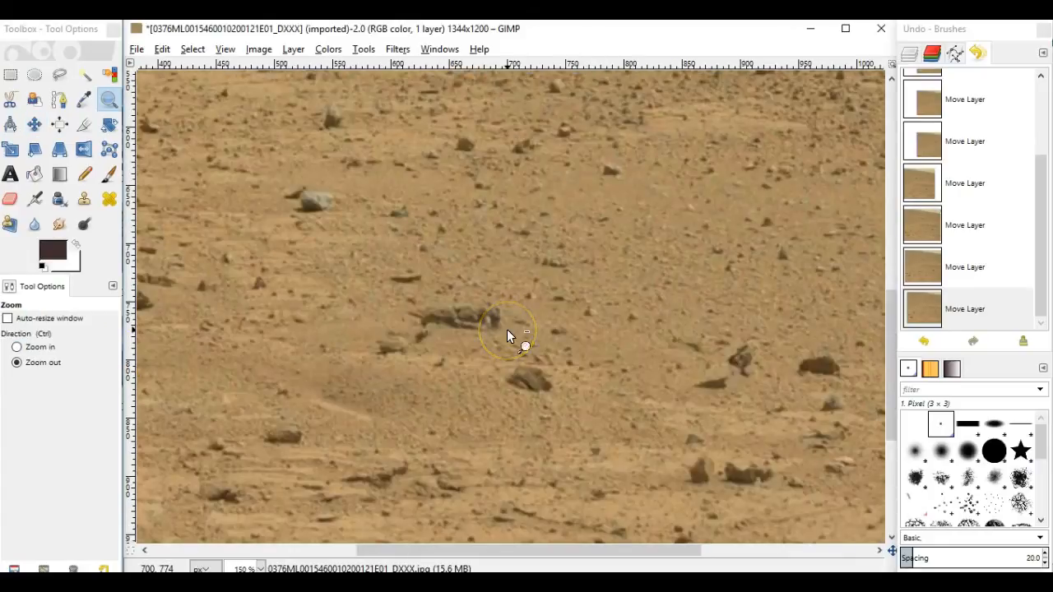
mouse_move(510, 333)
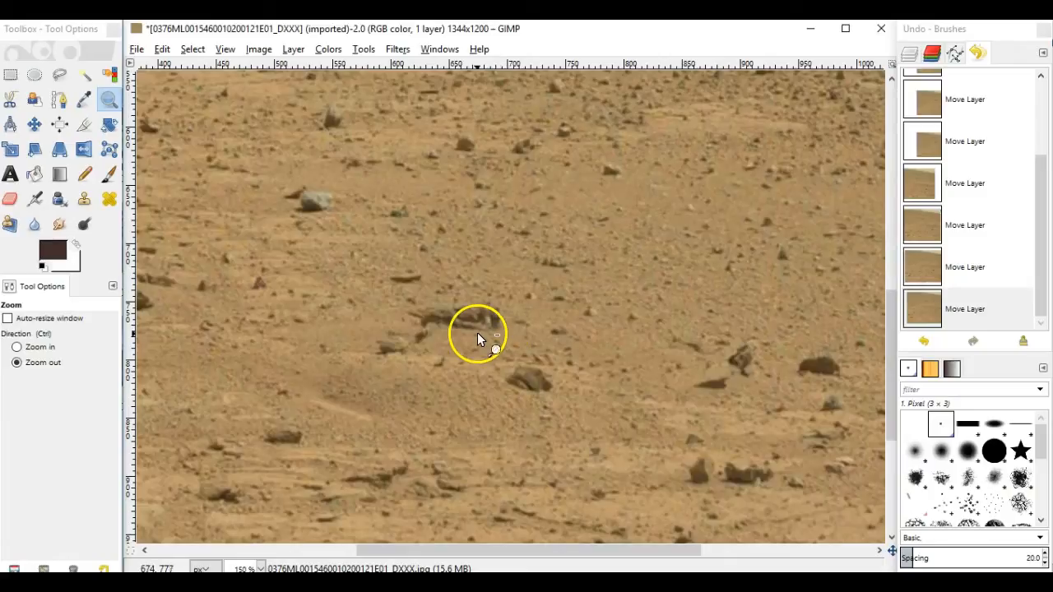
mouse_move(479, 336)
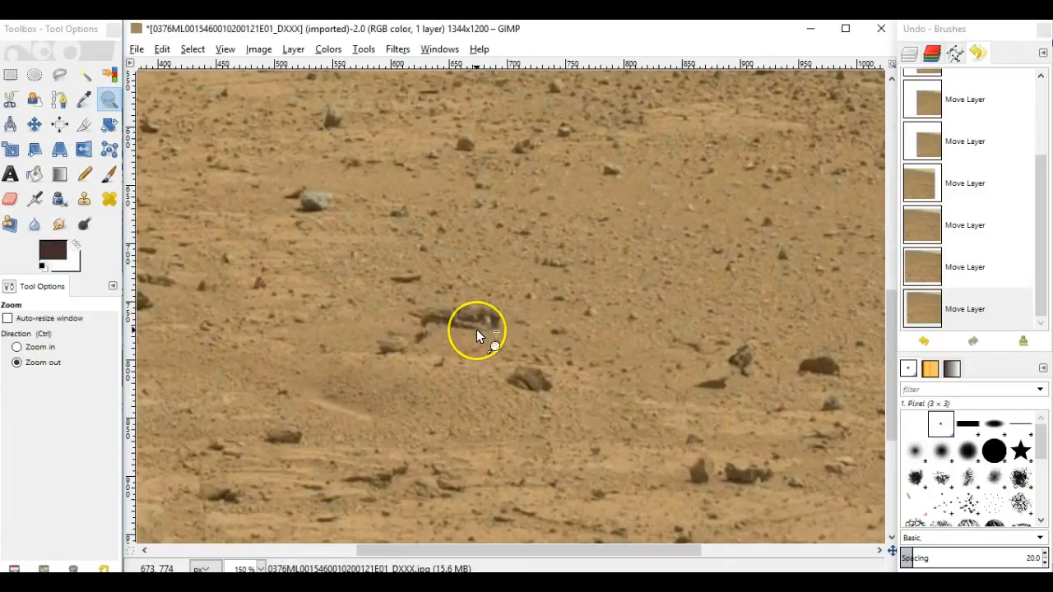
mouse_move(424, 329)
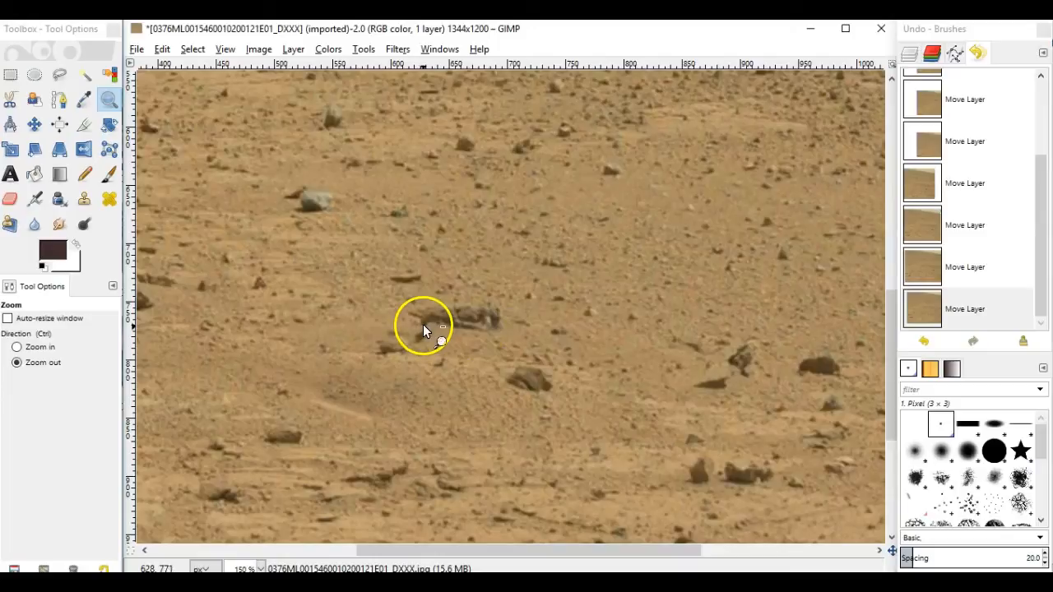
mouse_move(432, 333)
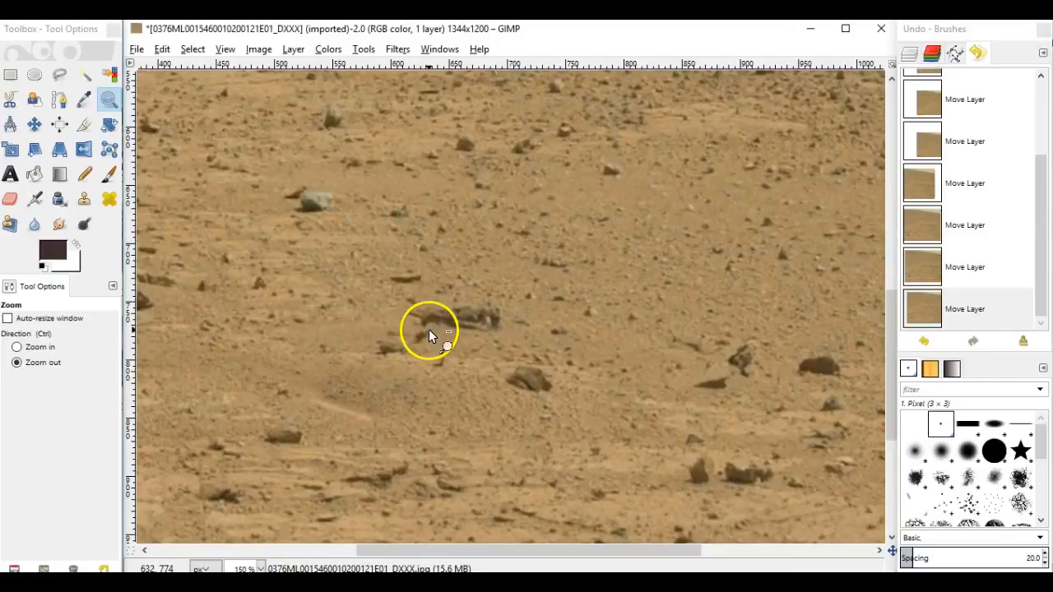
mouse_move(428, 331)
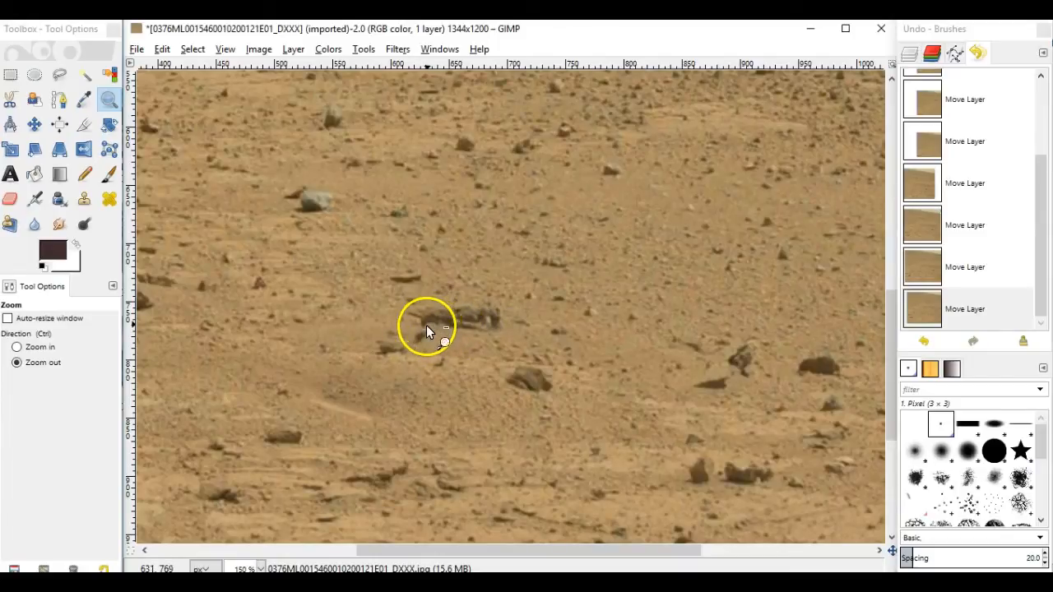
mouse_move(427, 325)
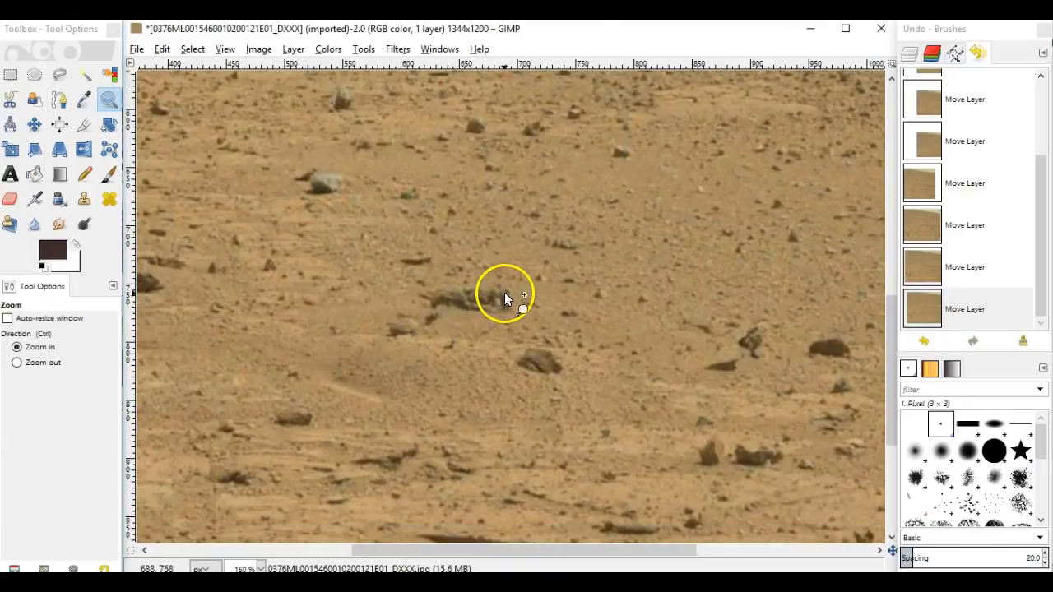
mouse_move(513, 301)
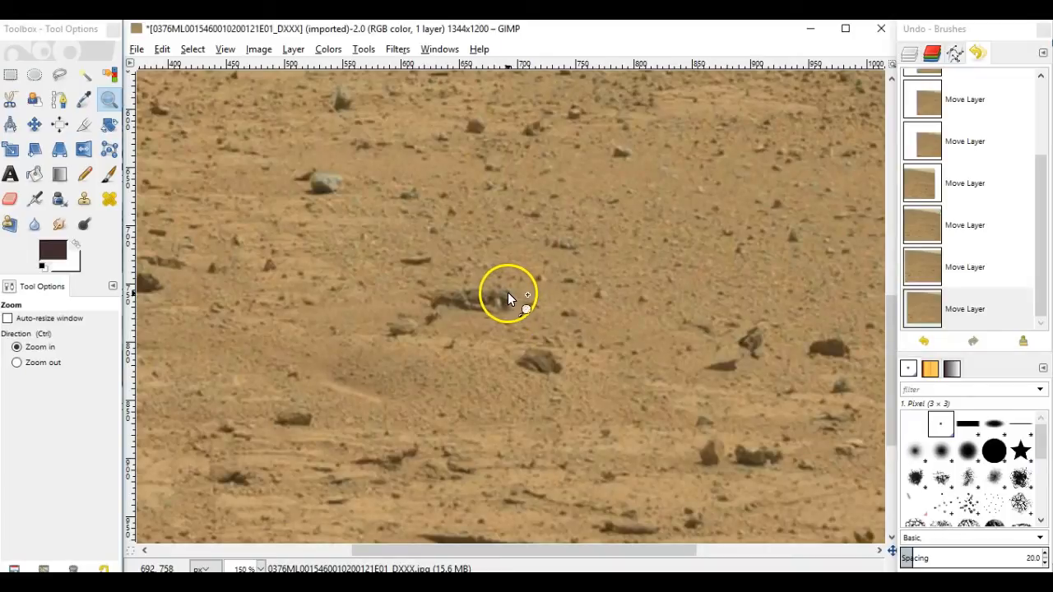
mouse_move(510, 303)
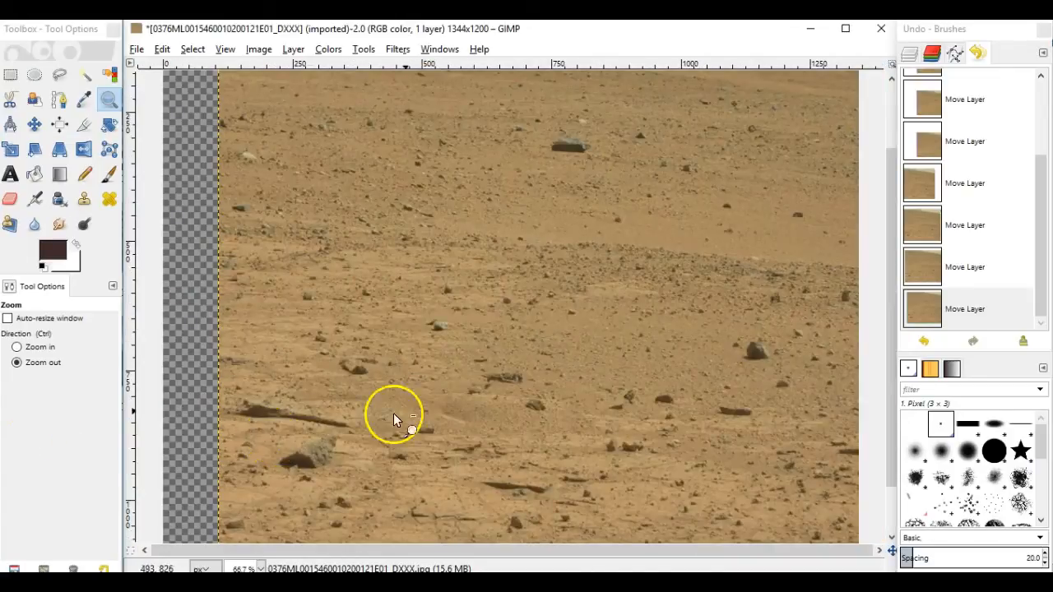
mouse_move(329, 436)
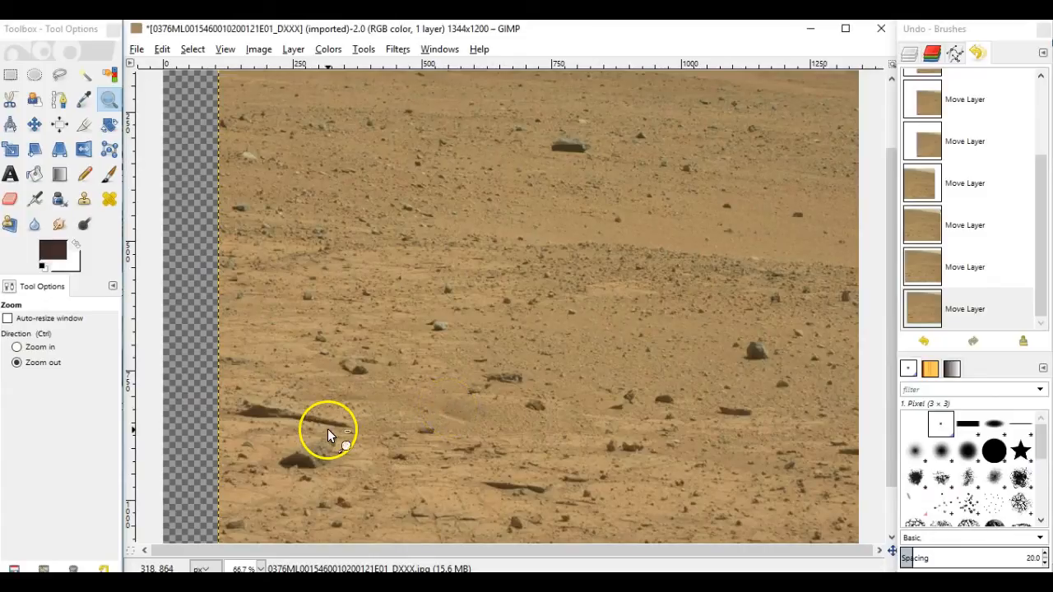
- Zoom to 150% on the bottom-left rocks and pick the Move tool
left_click(329, 432)
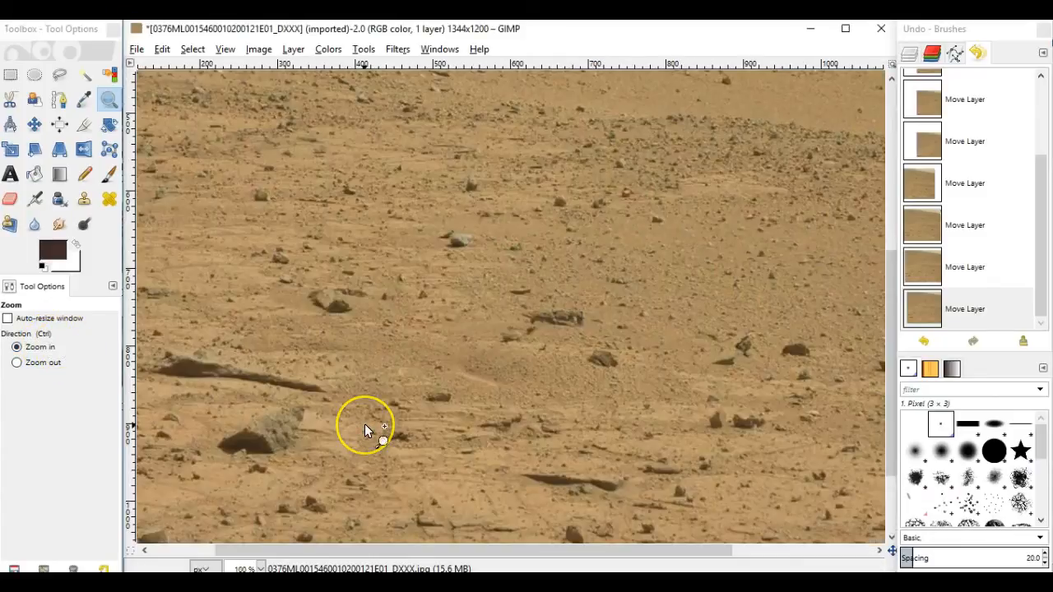
mouse_move(321, 345)
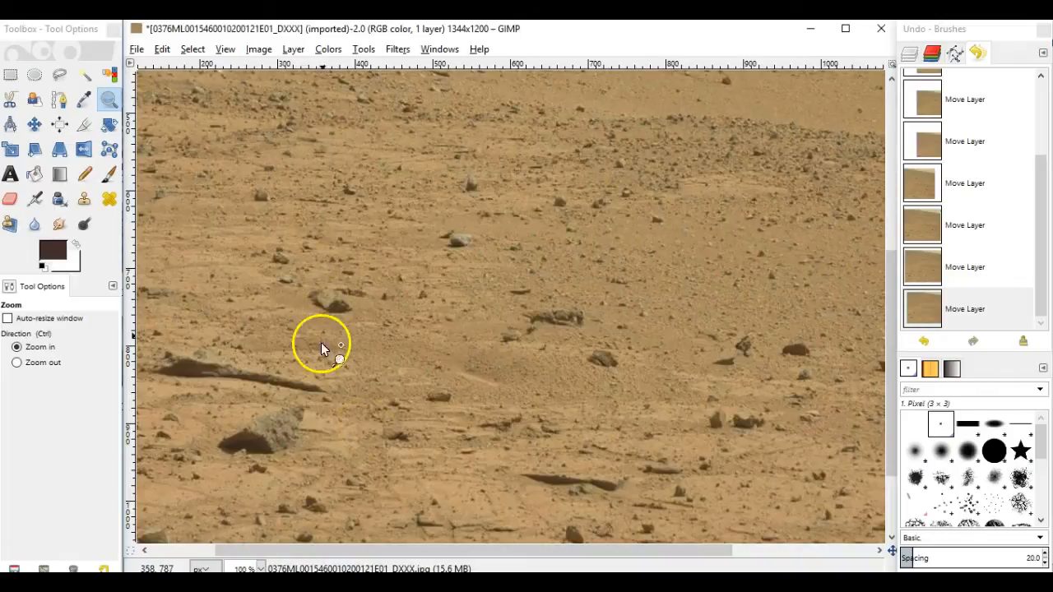
left_click(321, 346)
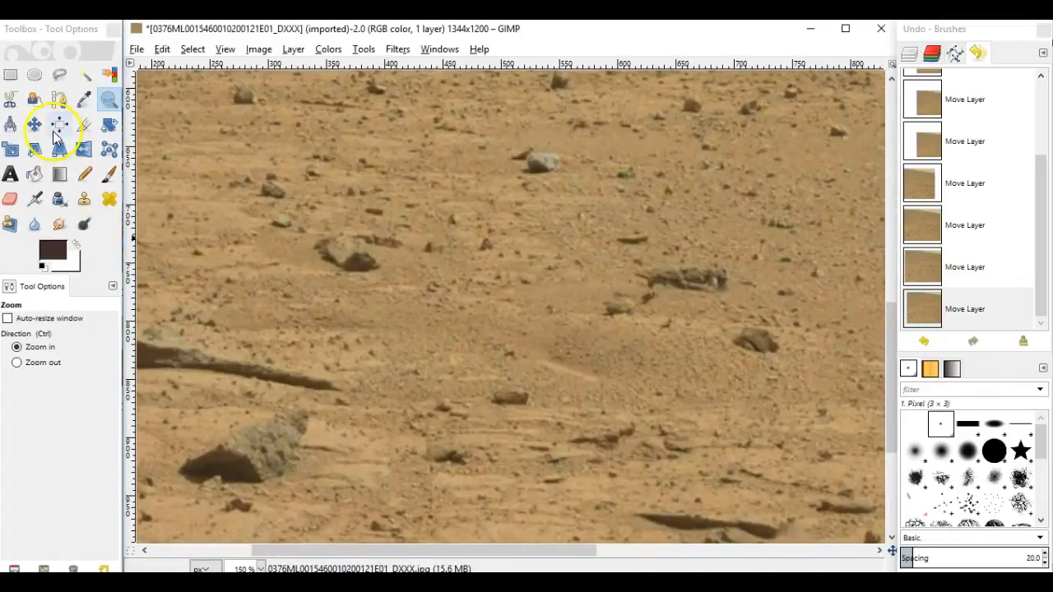
left_click(34, 124)
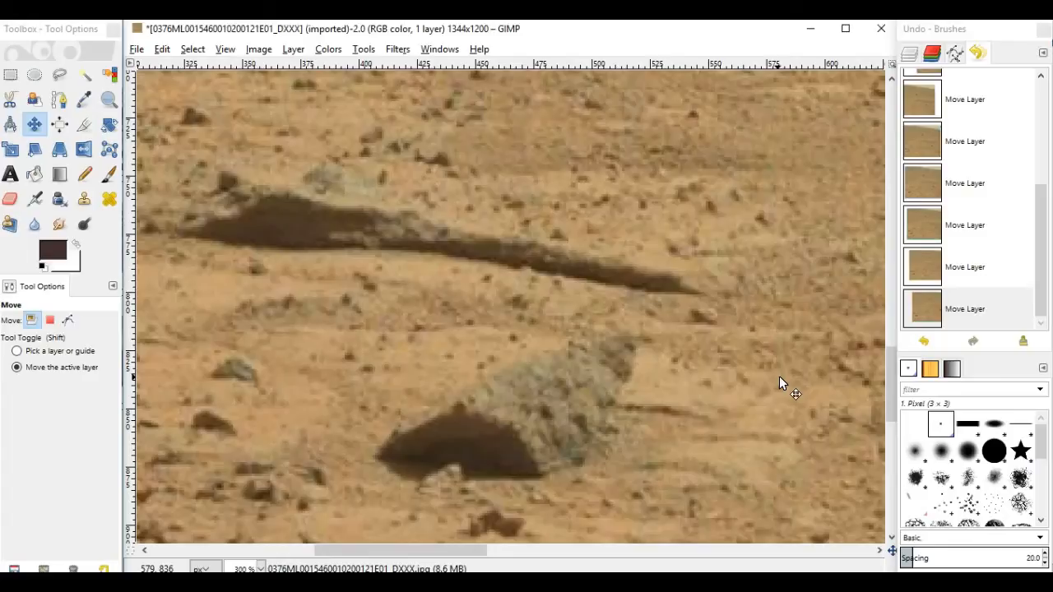
mouse_move(638, 271)
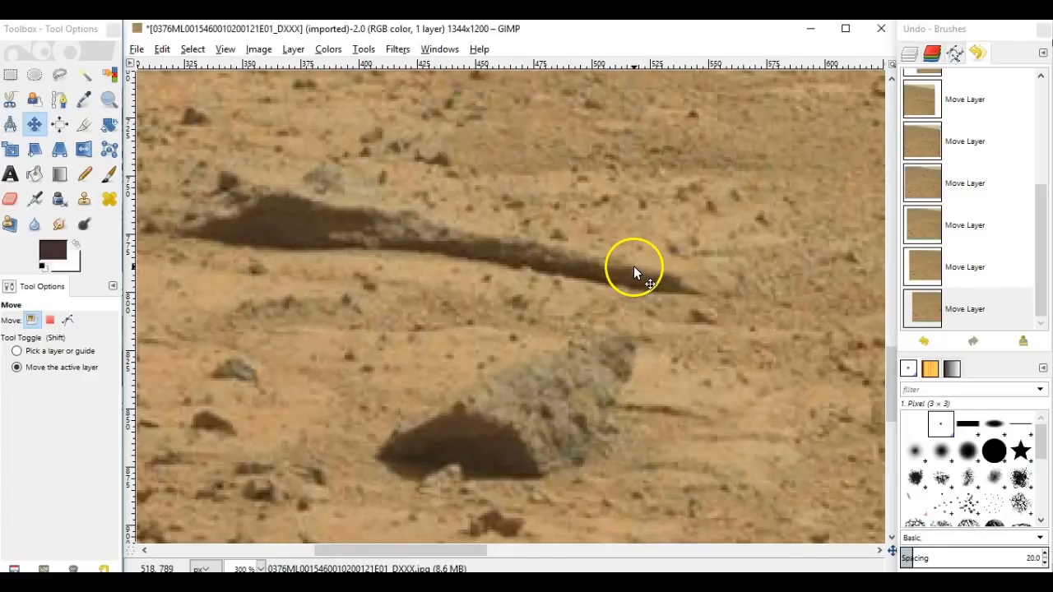
mouse_move(505, 260)
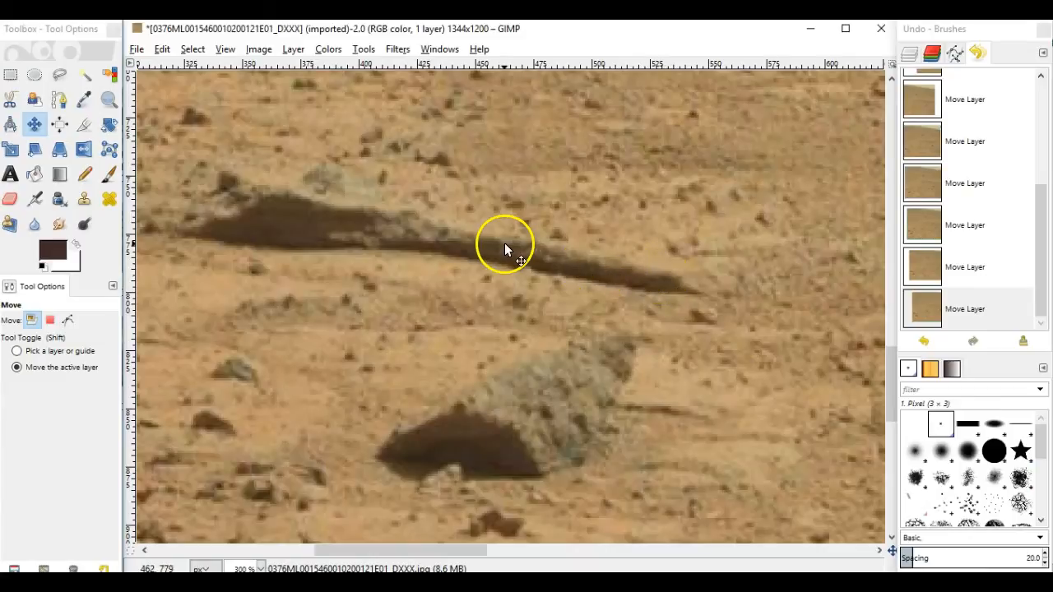
mouse_move(699, 284)
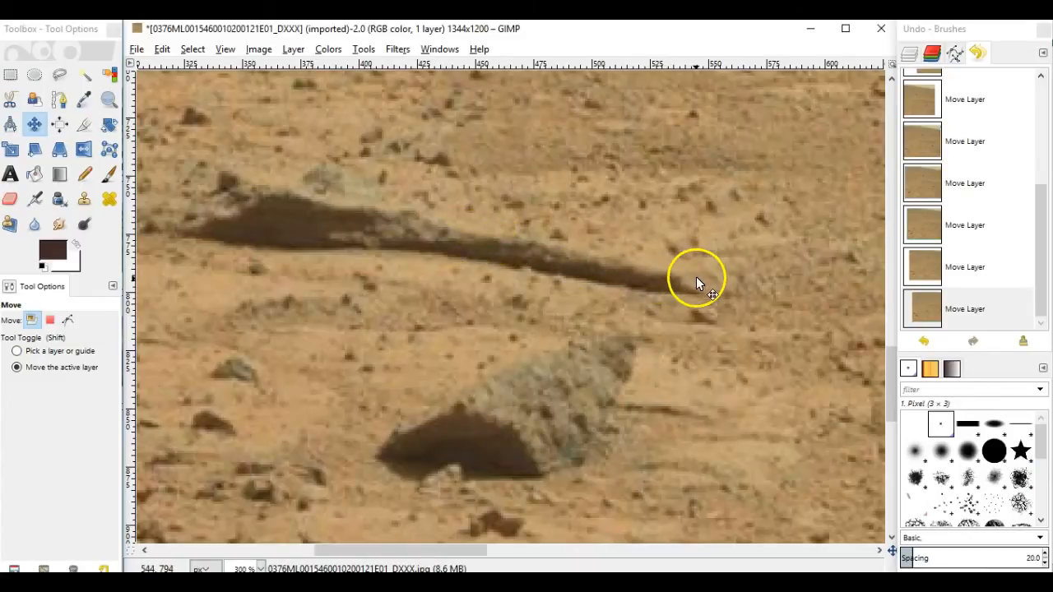
mouse_move(701, 290)
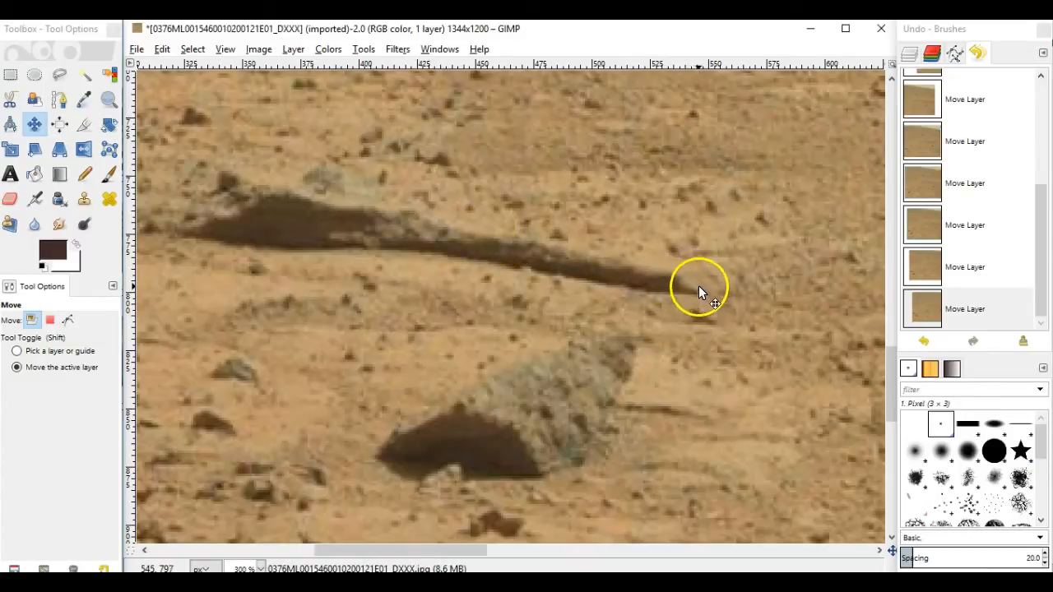
mouse_move(461, 243)
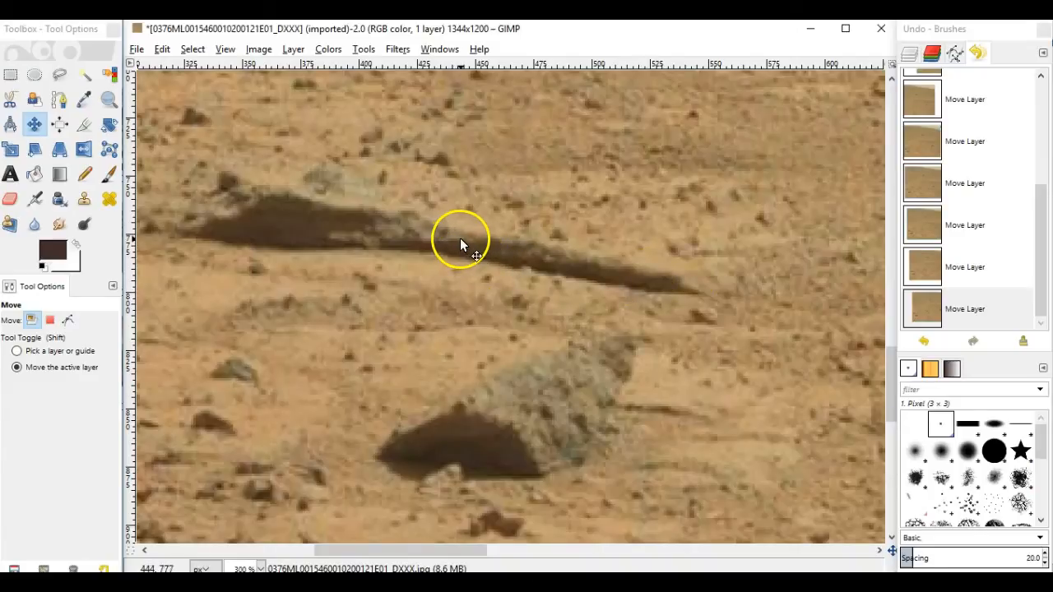
mouse_move(403, 251)
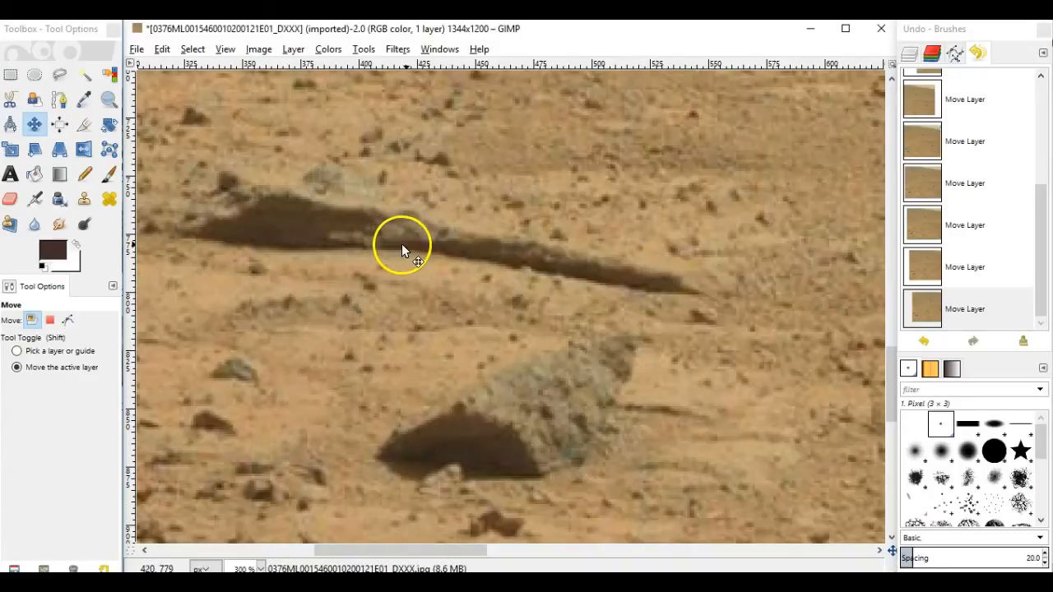
mouse_move(375, 230)
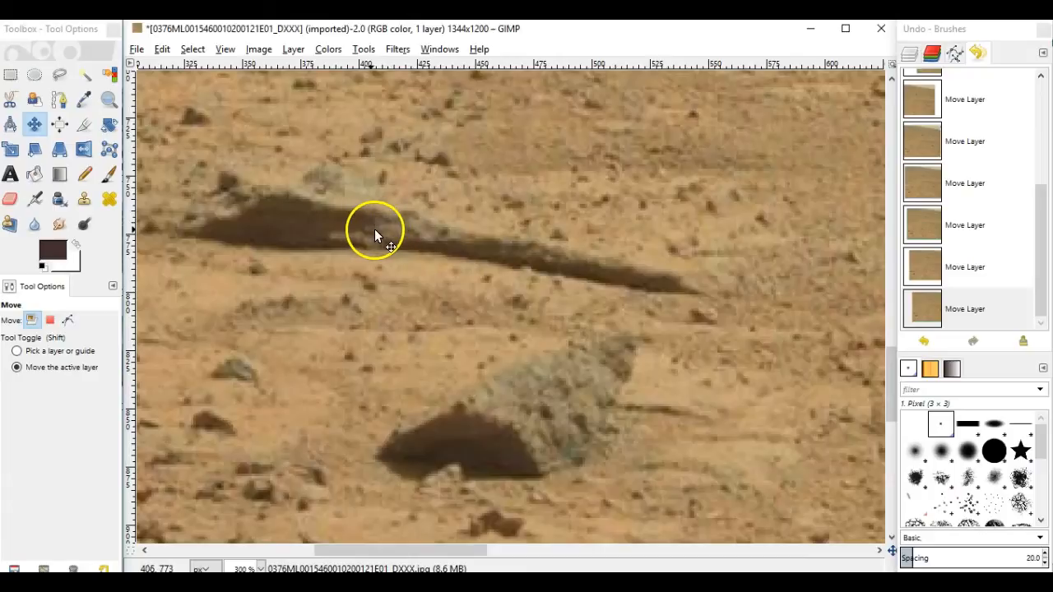
mouse_move(412, 230)
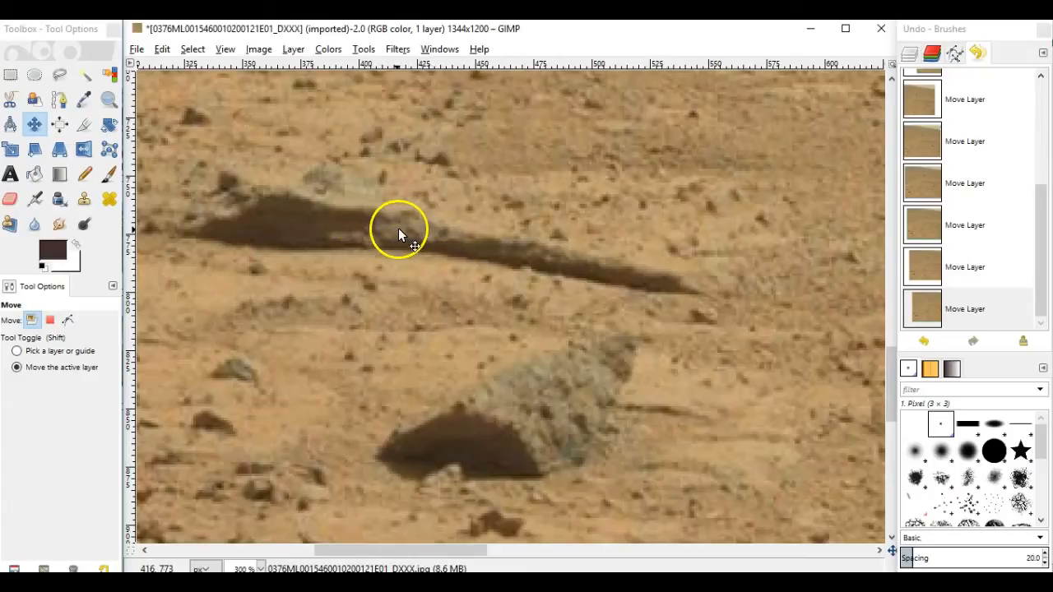
mouse_move(420, 228)
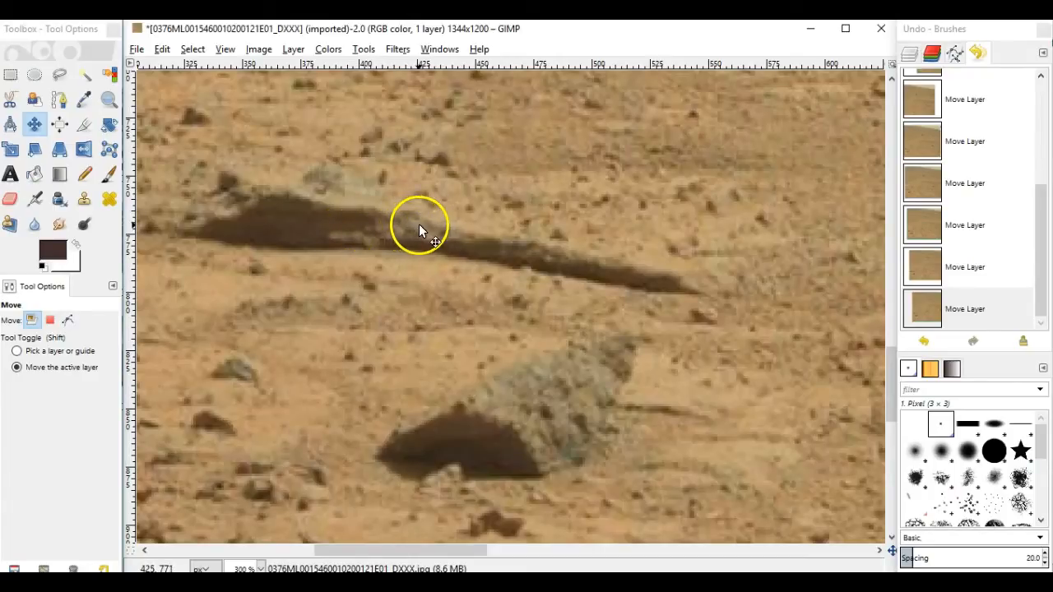
mouse_move(257, 194)
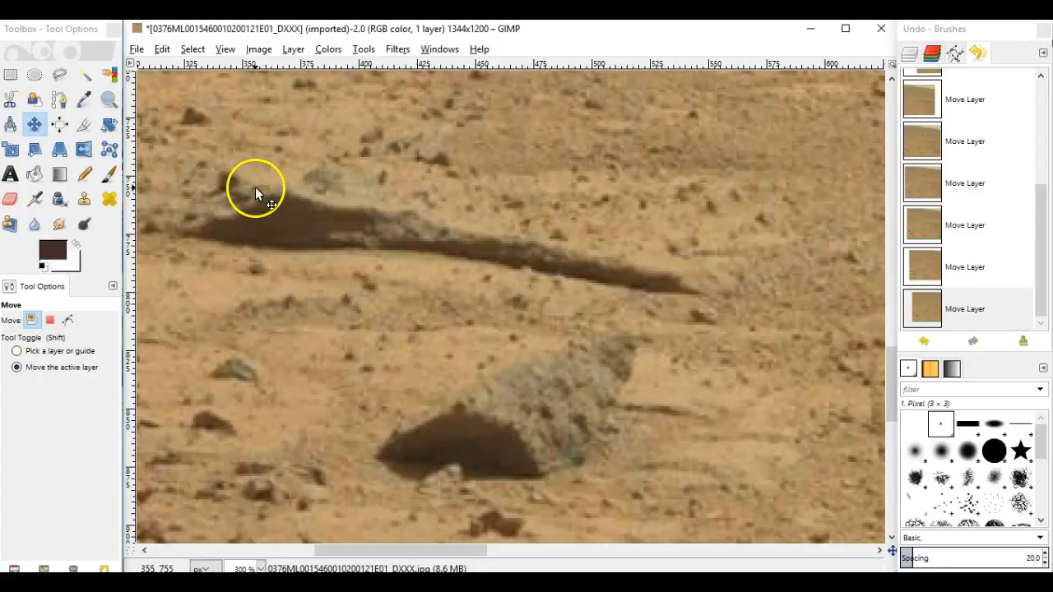
mouse_move(243, 212)
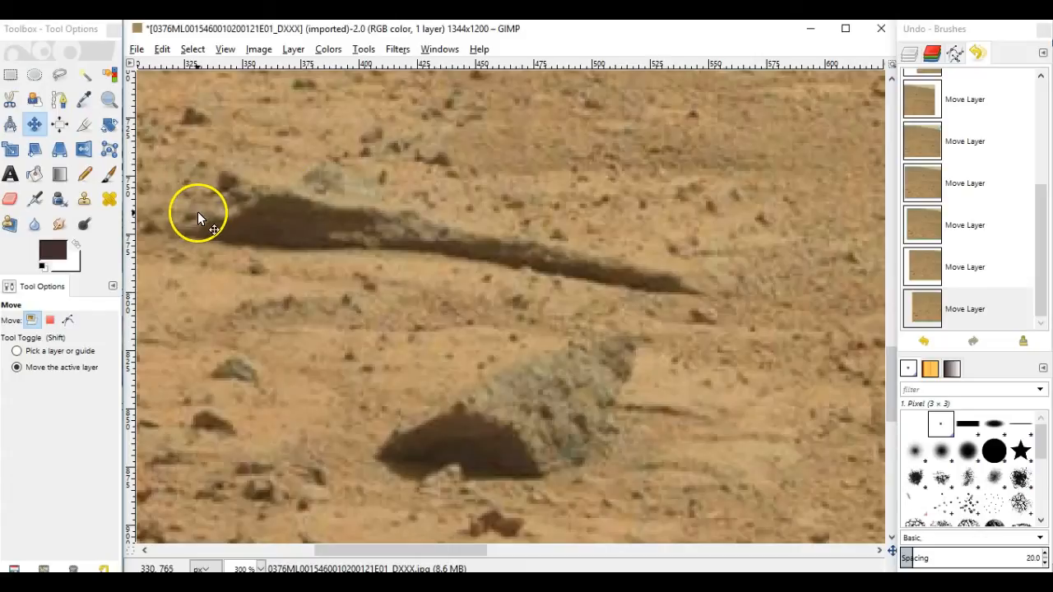
mouse_move(259, 203)
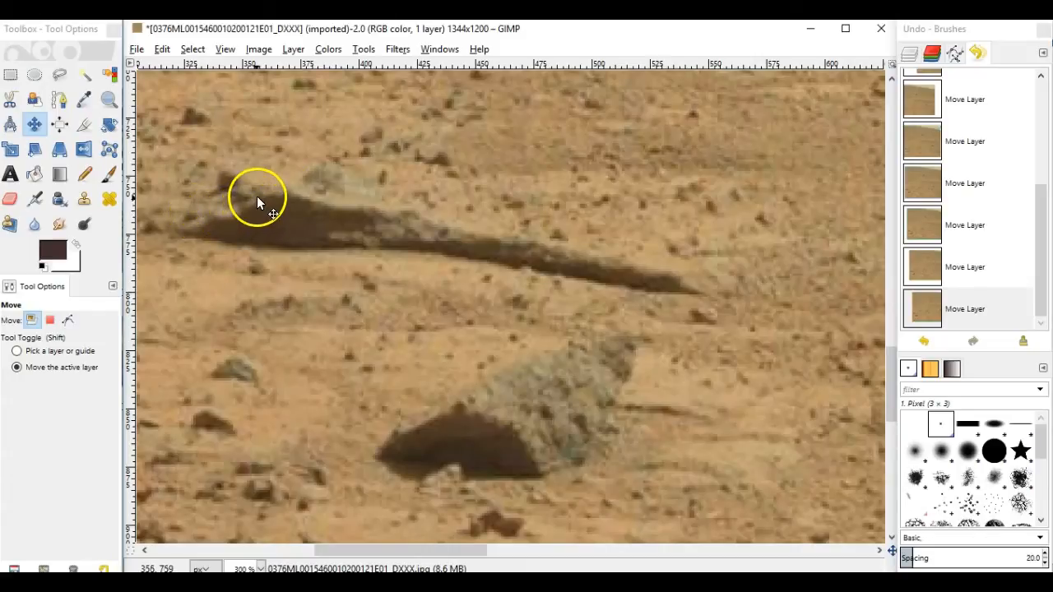
mouse_move(204, 216)
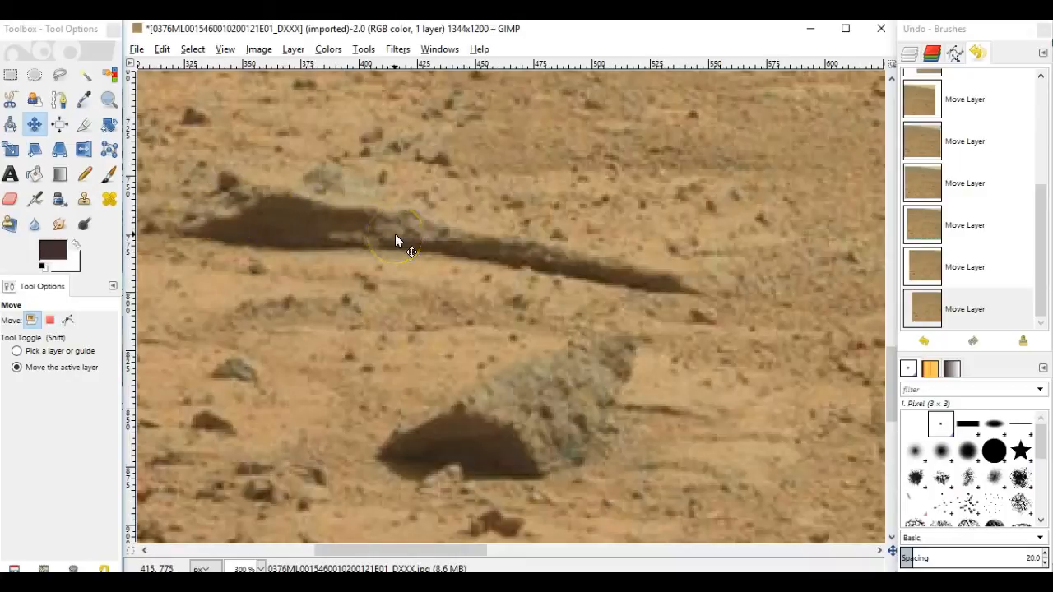
mouse_move(604, 278)
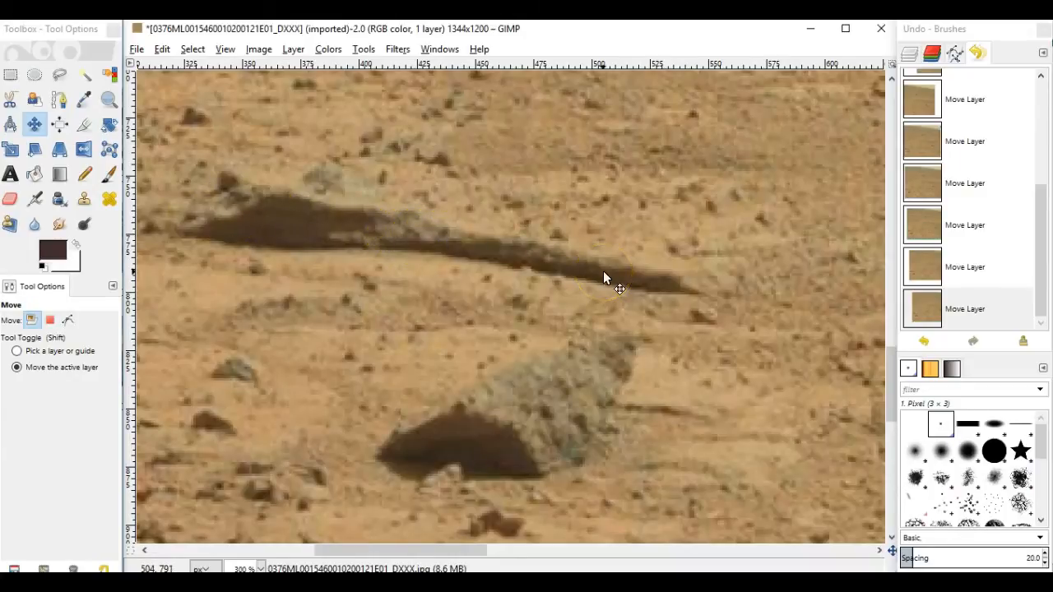
mouse_move(272, 197)
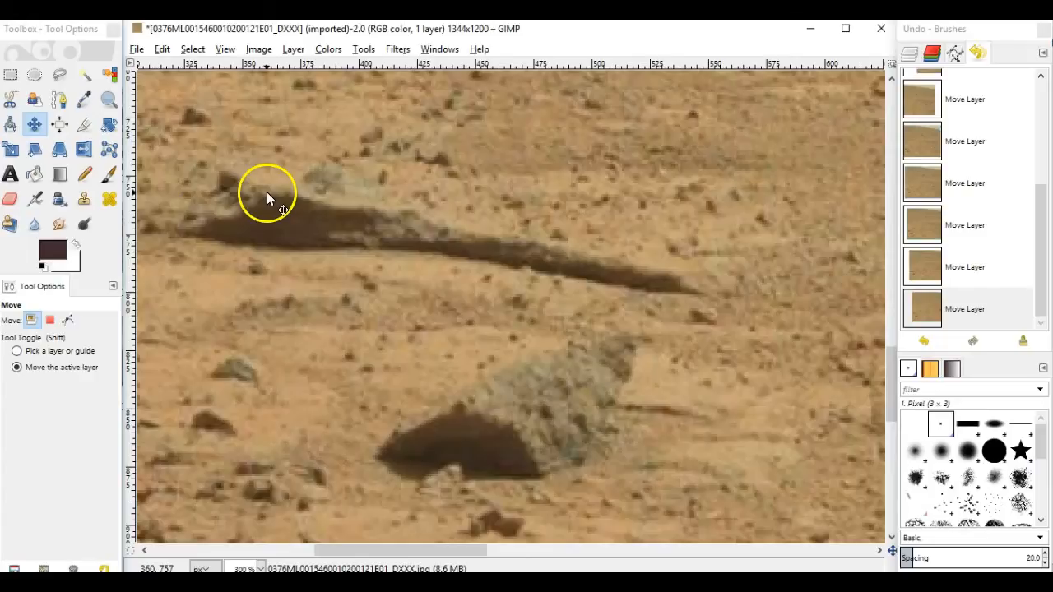
mouse_move(234, 216)
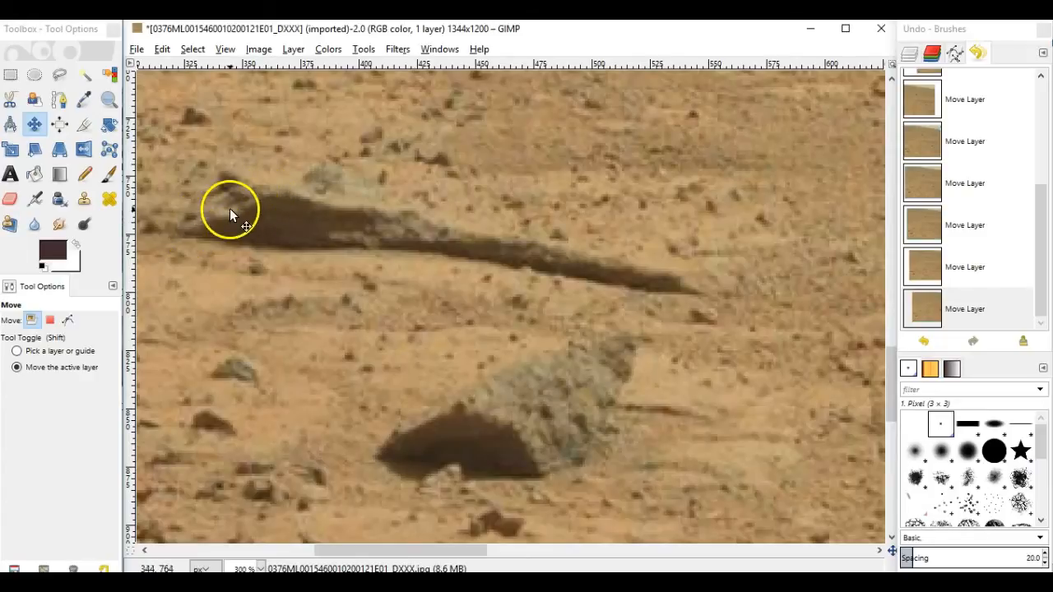
mouse_move(196, 234)
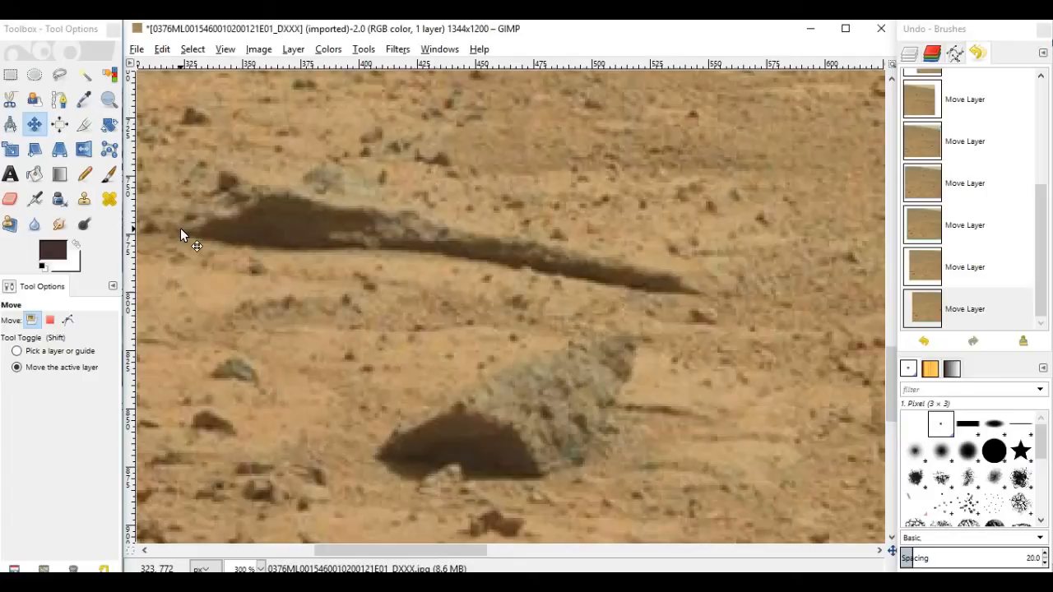
mouse_move(662, 450)
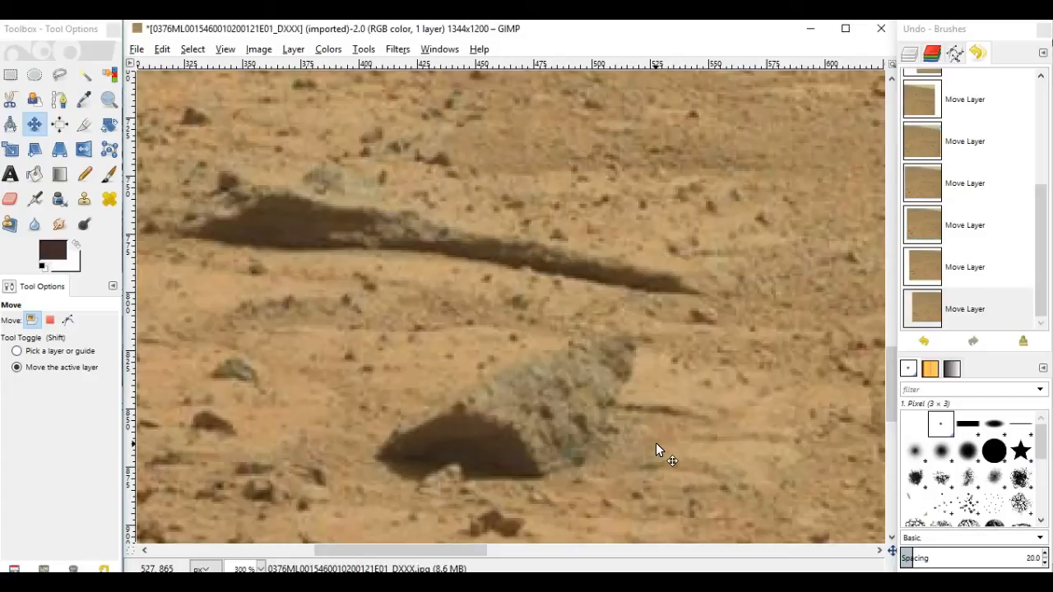
mouse_move(514, 438)
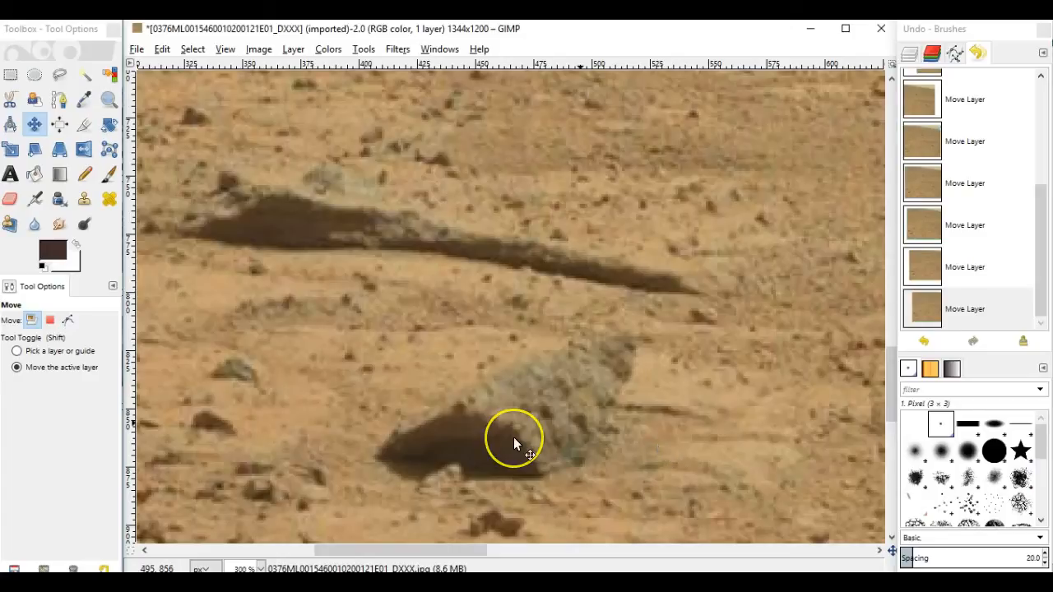
mouse_move(514, 440)
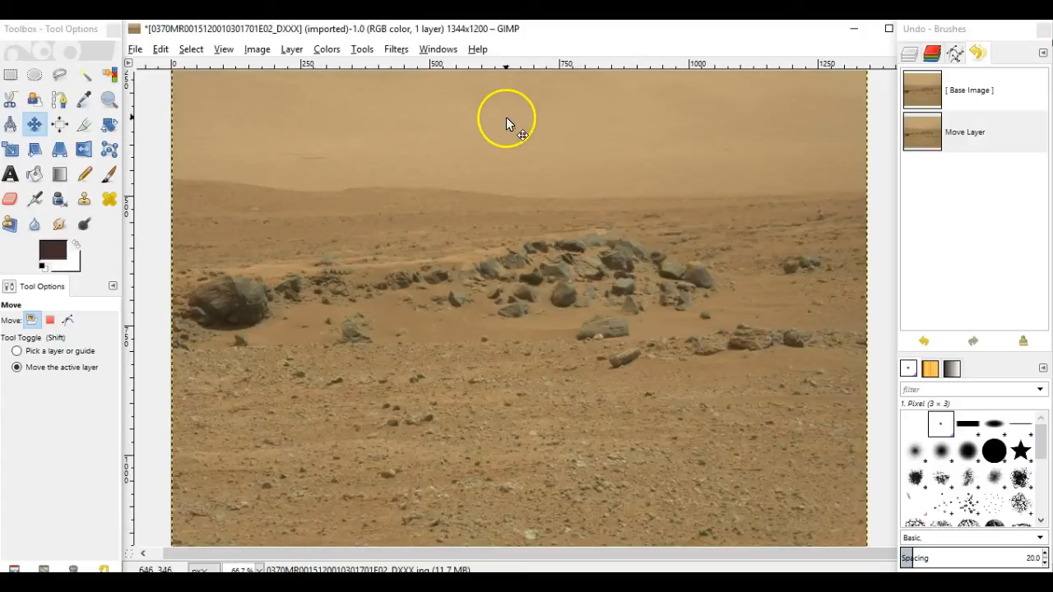
mouse_move(658, 185)
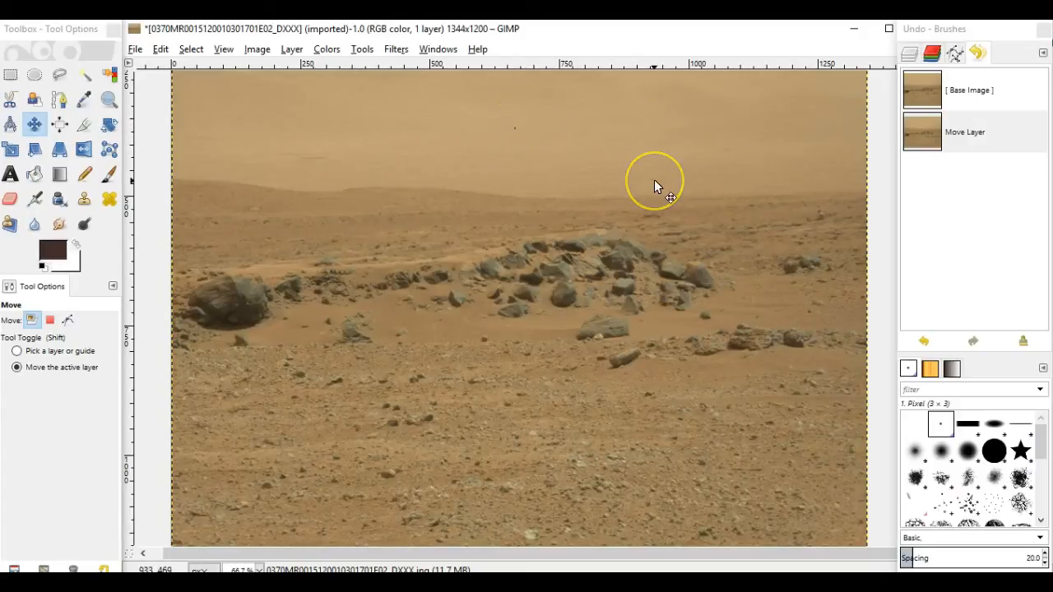
mouse_move(658, 186)
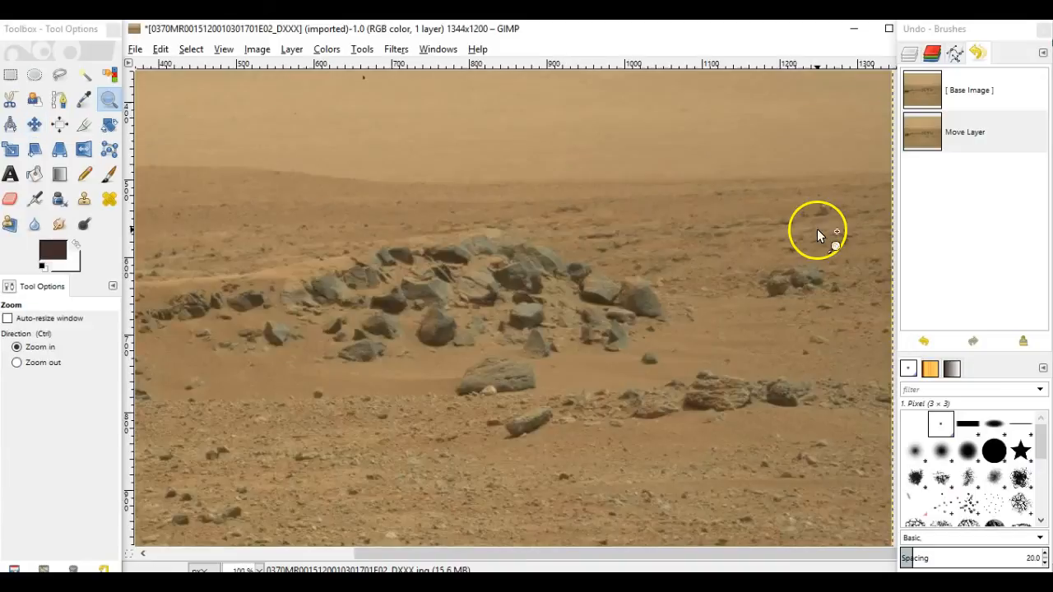
- Zoom to 200% on the distant ground and draw a pencil stroke there
left_click(820, 235)
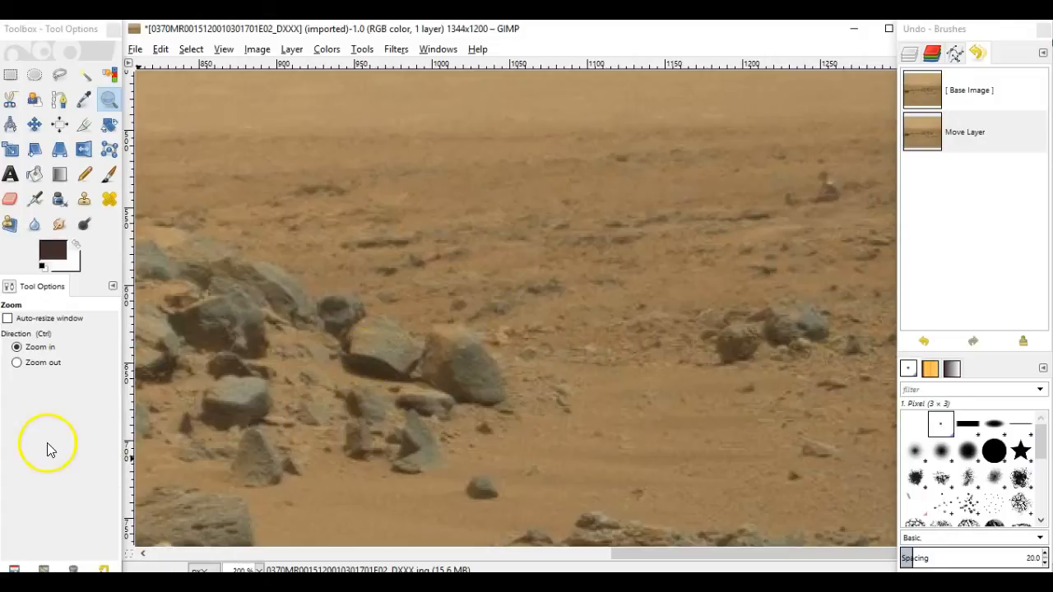
left_click(84, 174)
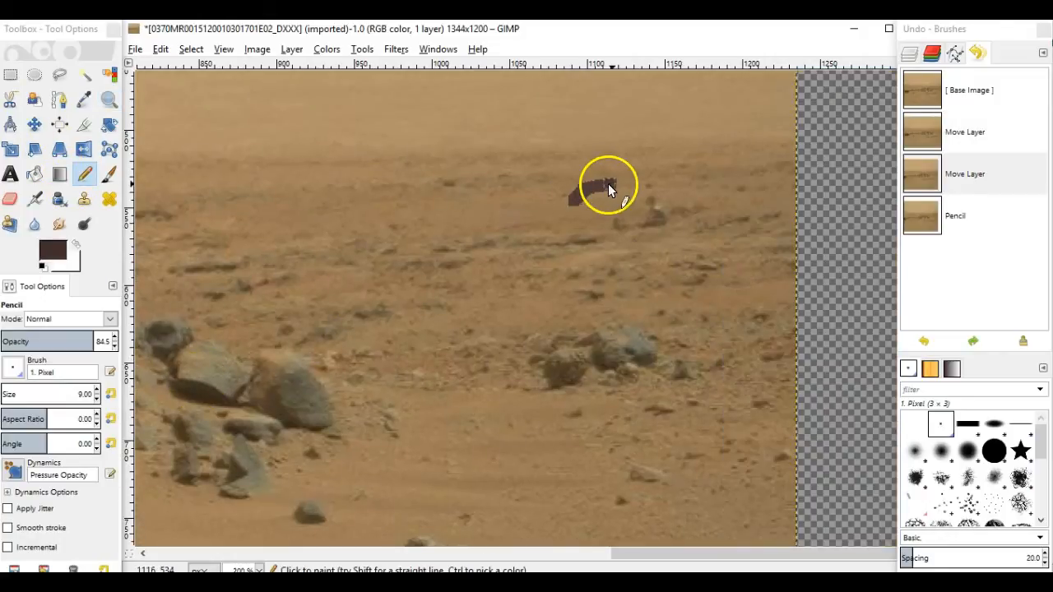
left_click_drag(605, 185, 666, 259)
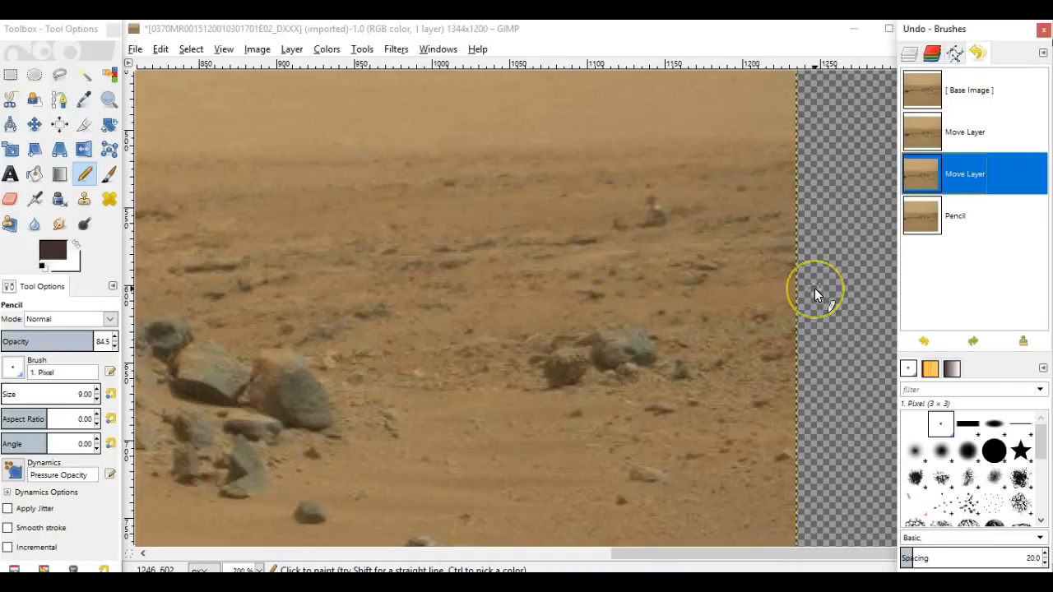
mouse_move(699, 222)
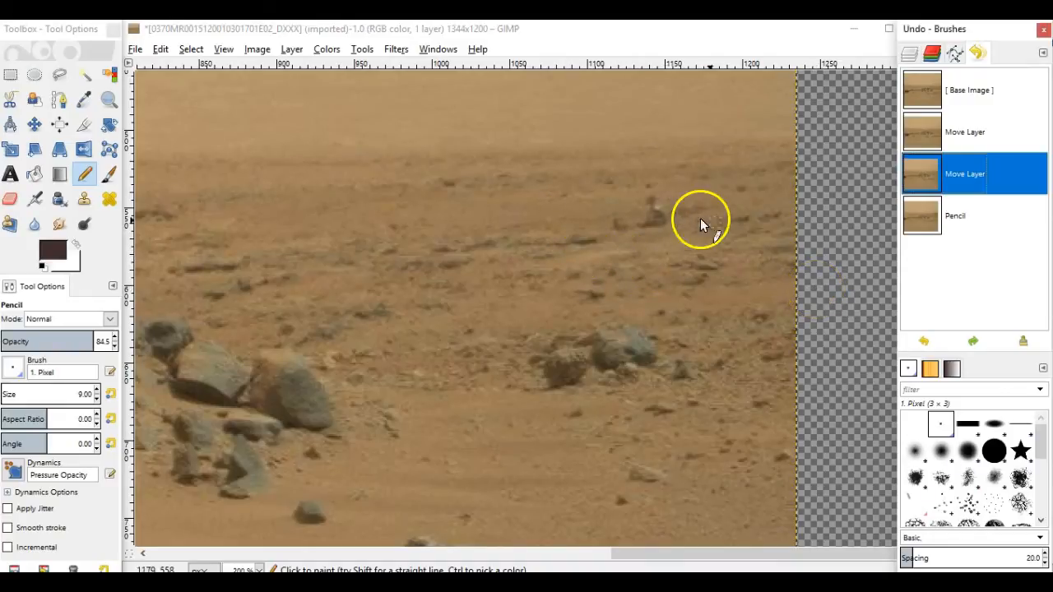
mouse_move(831, 218)
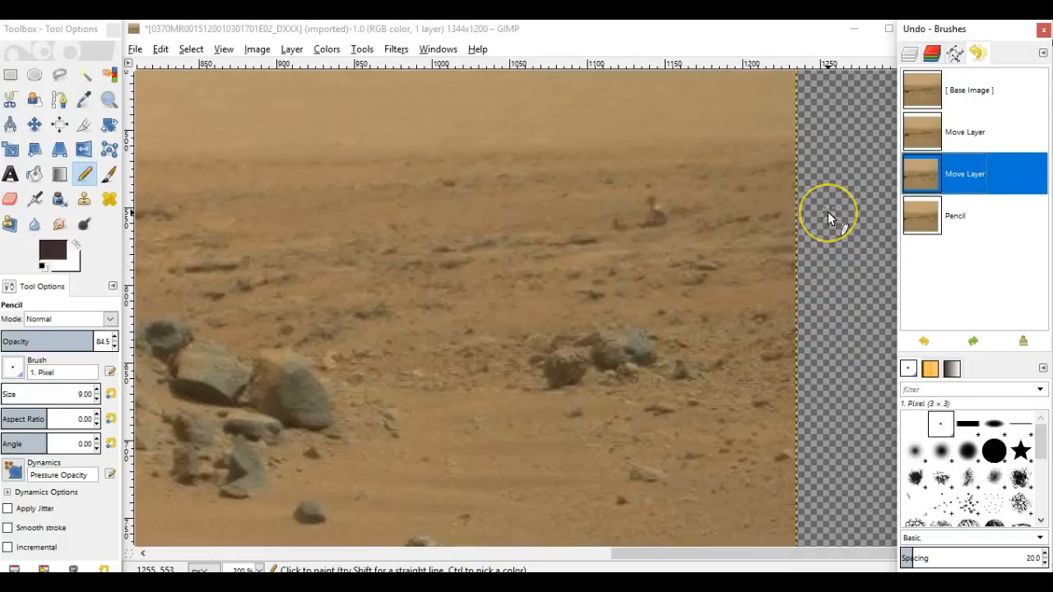
mouse_move(831, 218)
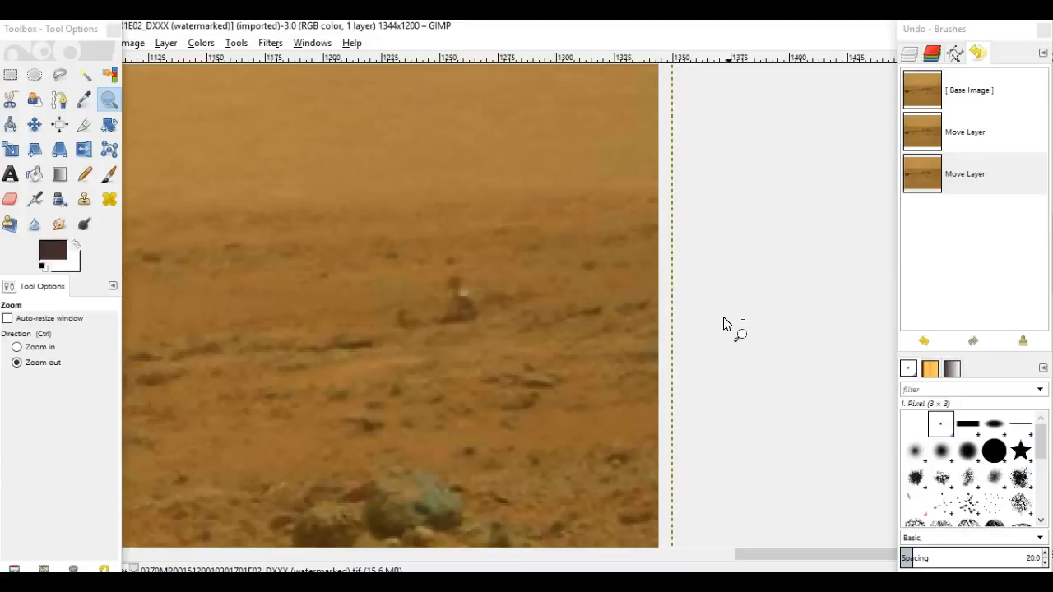
mouse_move(46, 401)
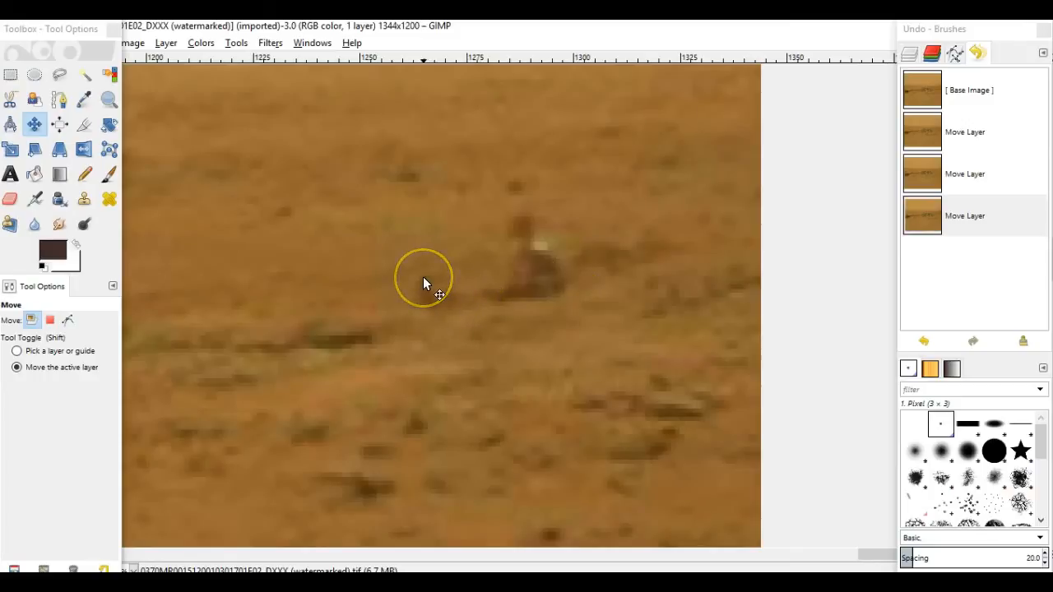
mouse_move(434, 292)
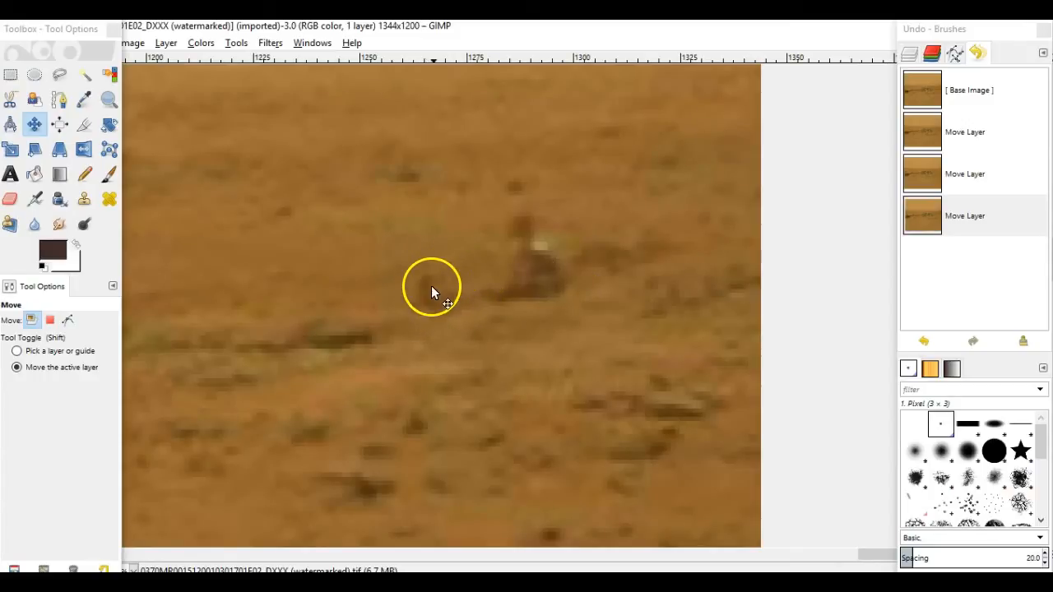
mouse_move(428, 284)
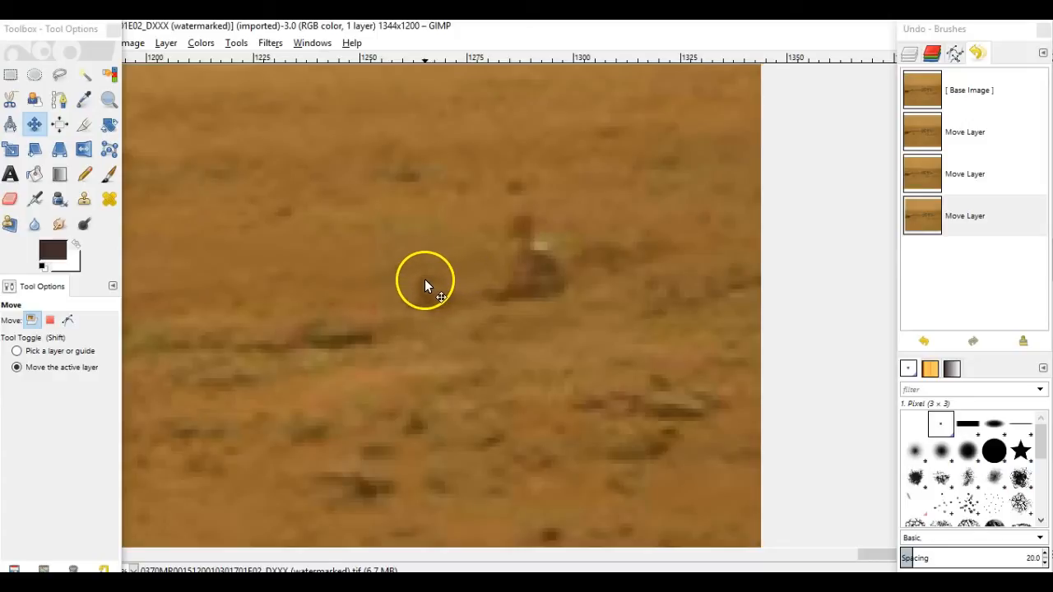
mouse_move(426, 296)
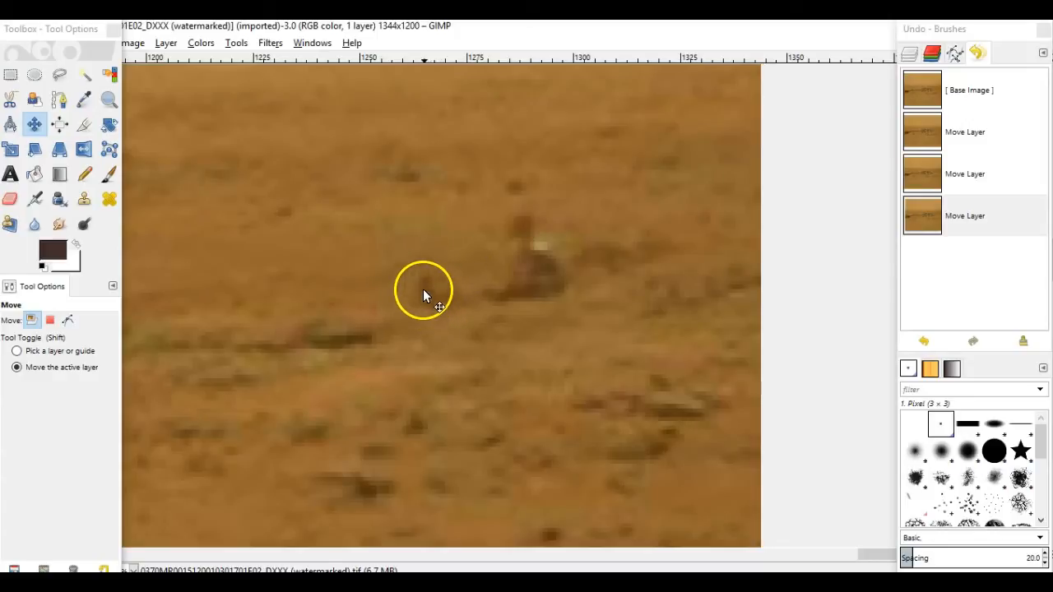
mouse_move(440, 280)
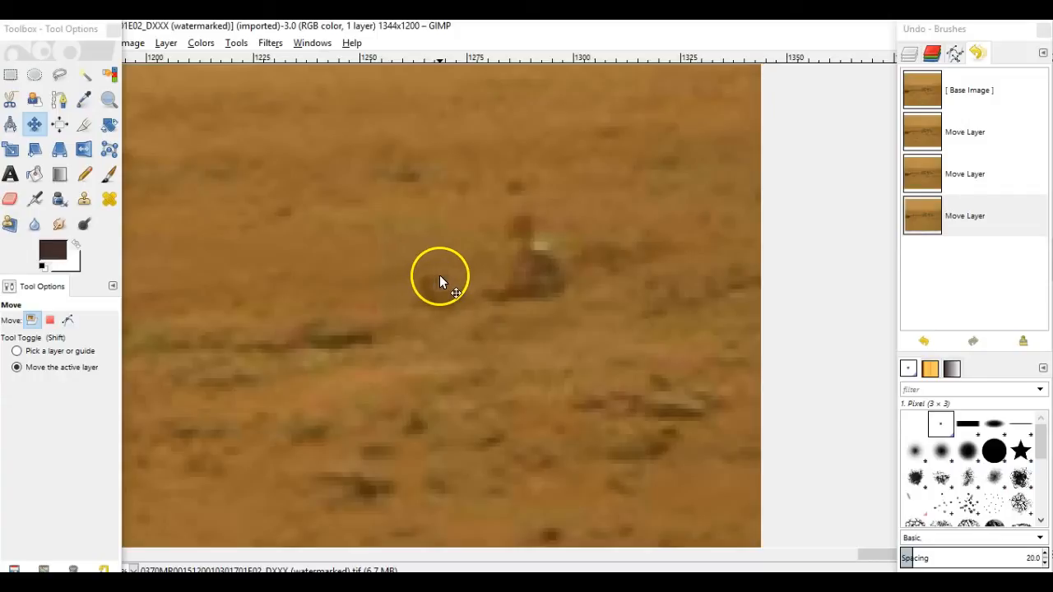
mouse_move(473, 300)
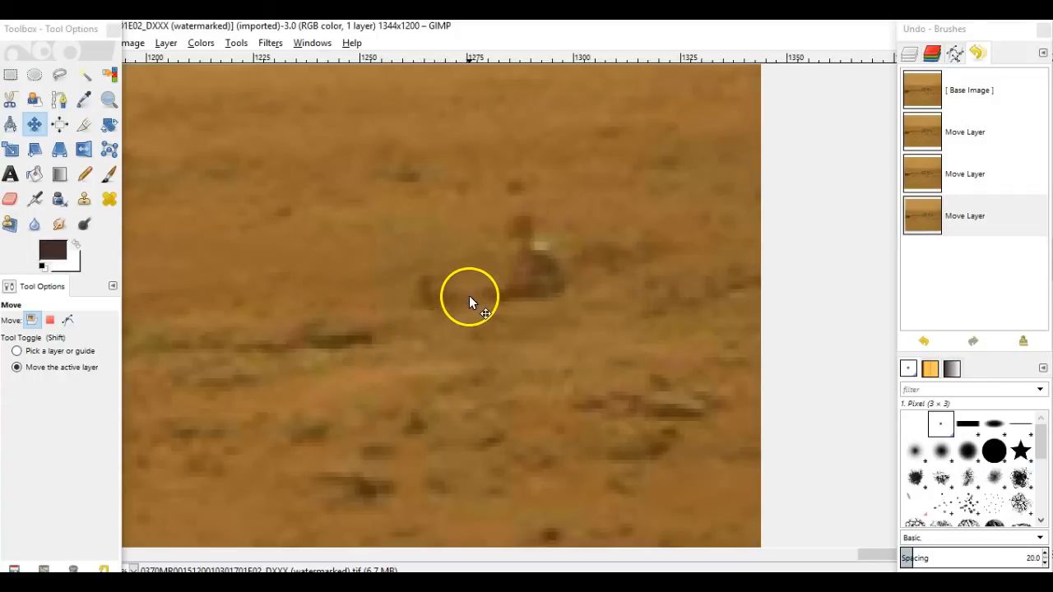
mouse_move(526, 239)
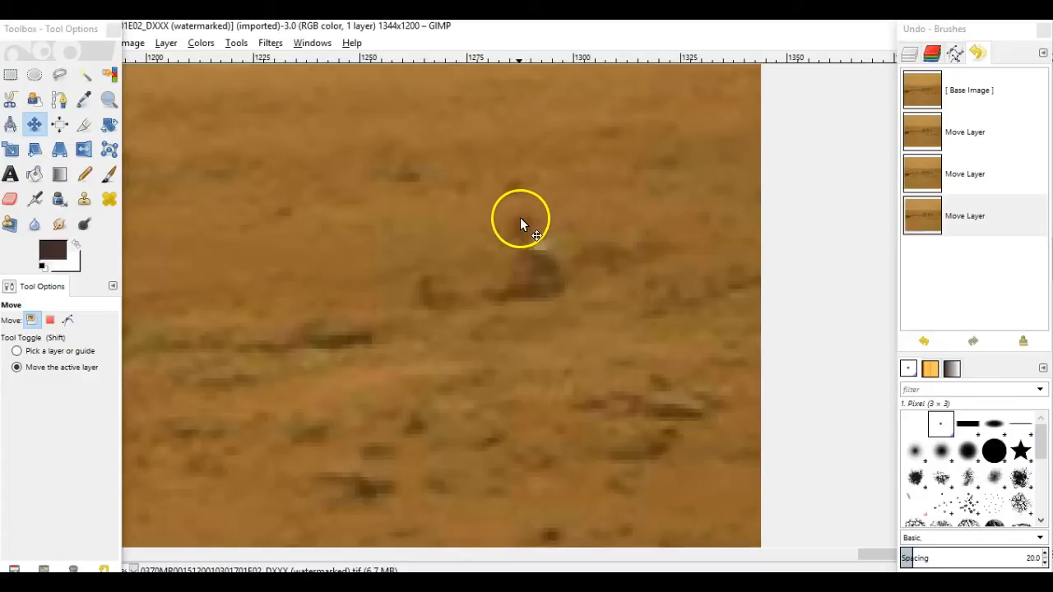
mouse_move(519, 239)
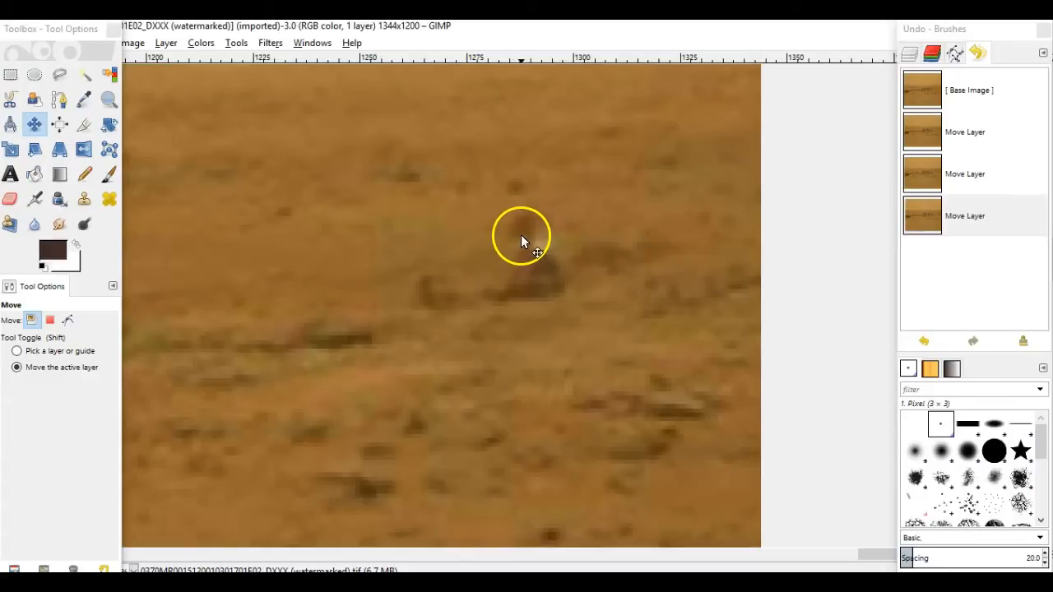
mouse_move(535, 239)
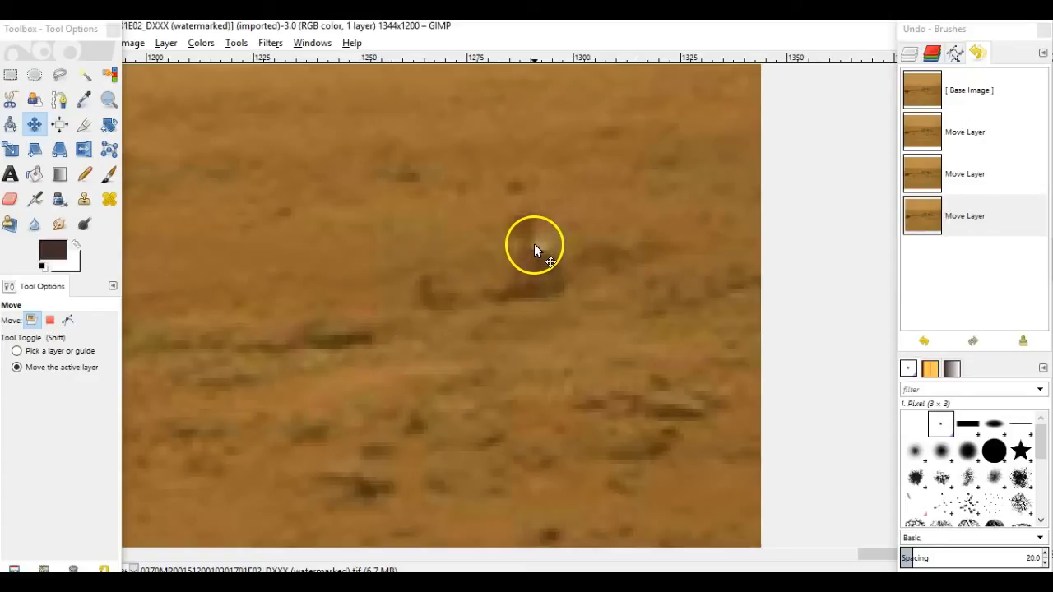
mouse_move(522, 255)
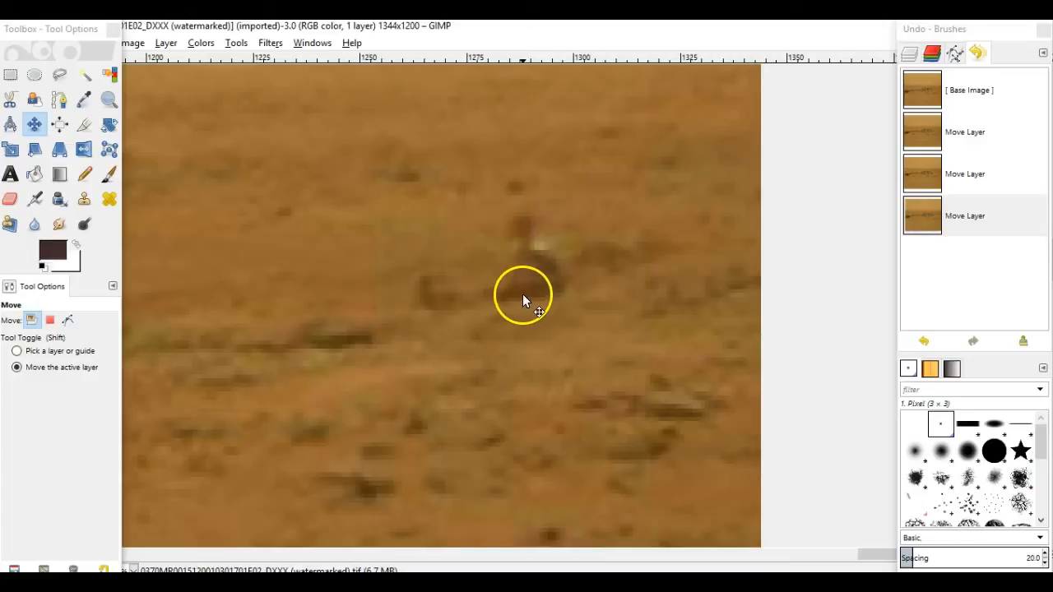
mouse_move(517, 306)
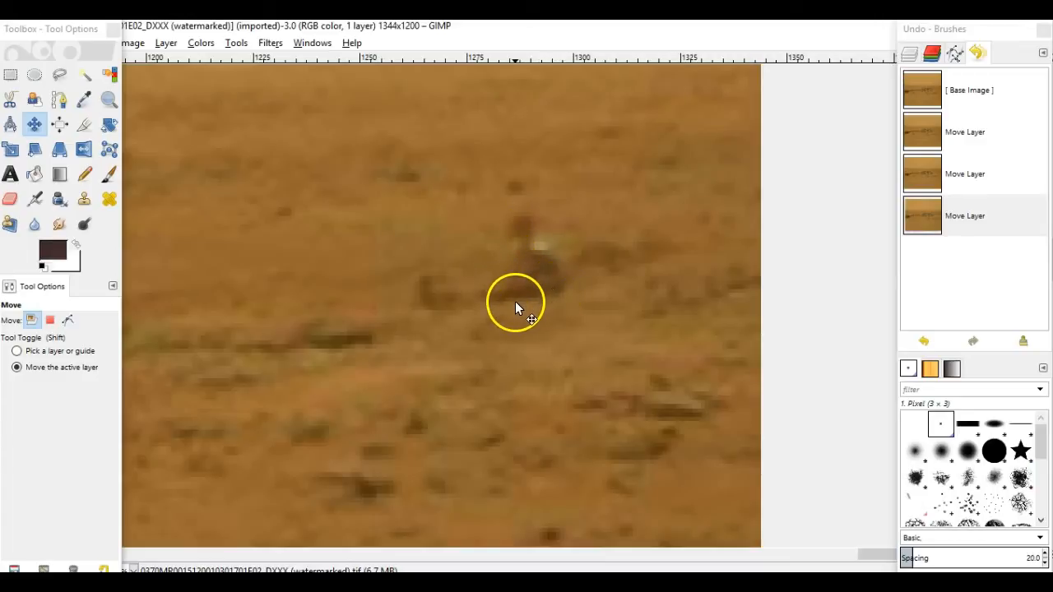
mouse_move(513, 306)
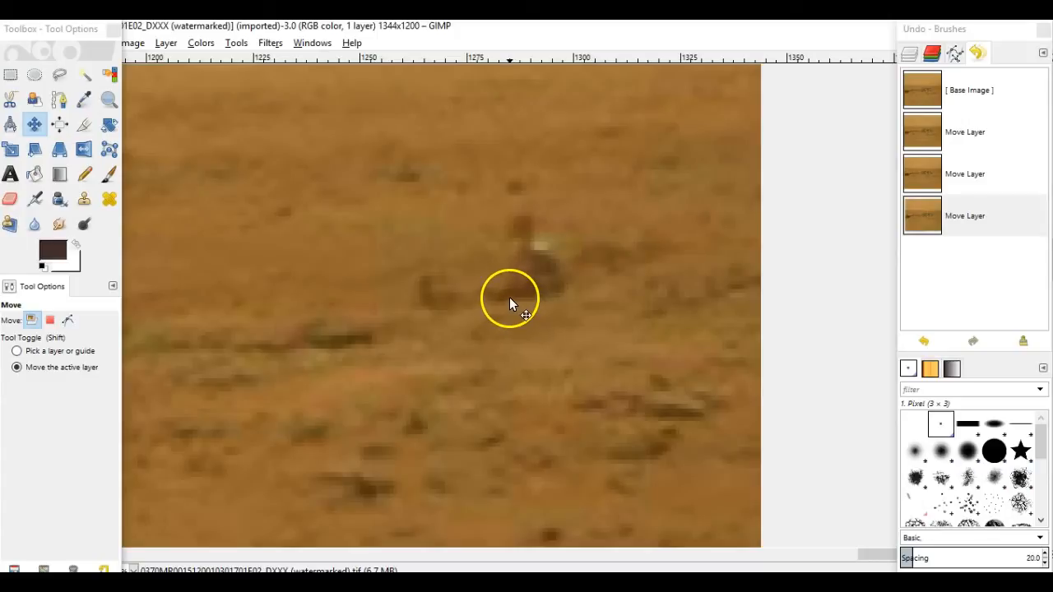
mouse_move(487, 296)
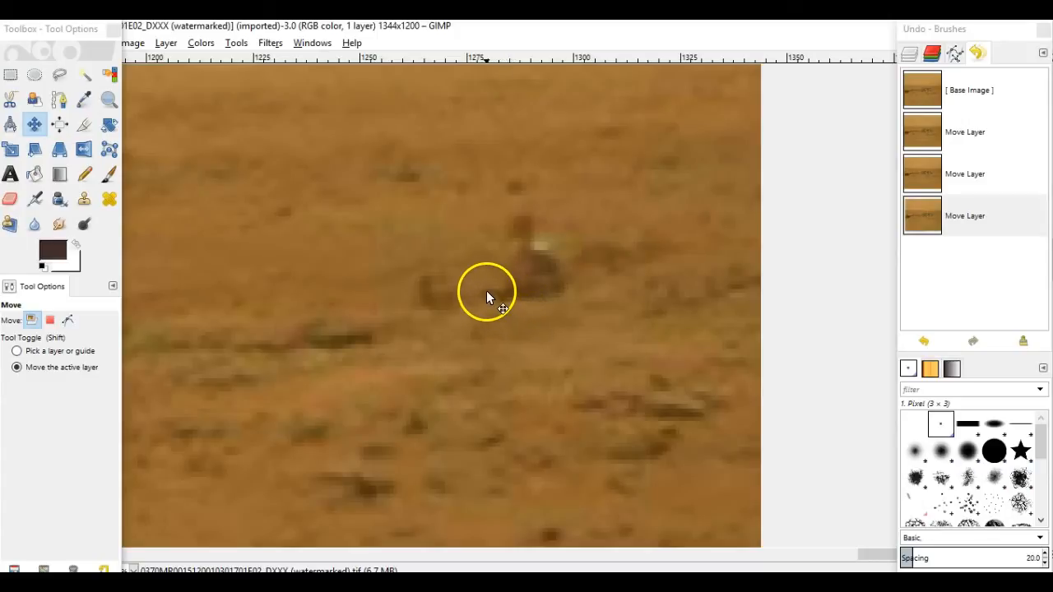
mouse_move(498, 299)
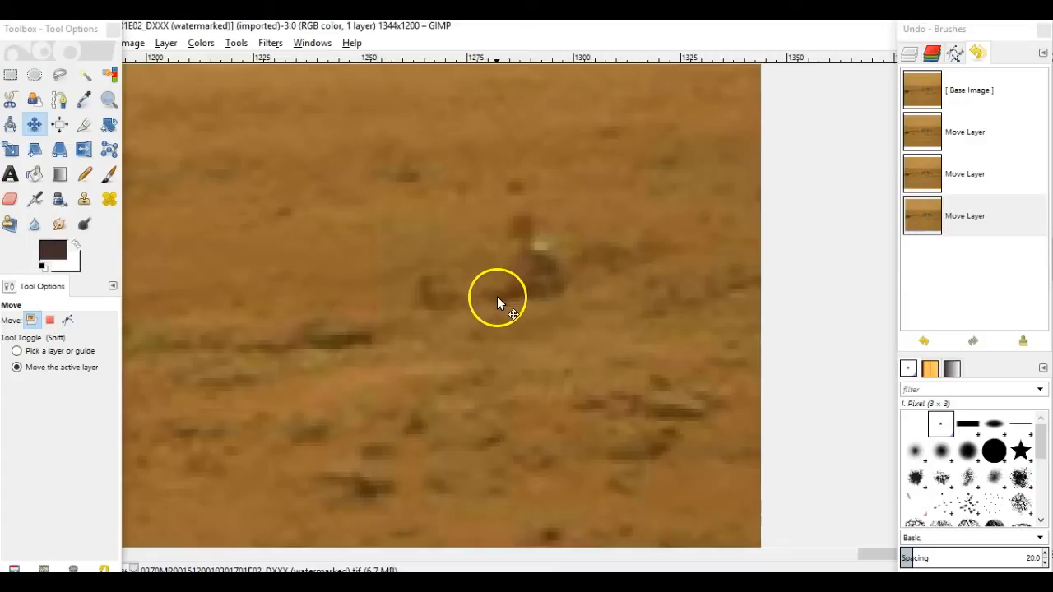
mouse_move(493, 304)
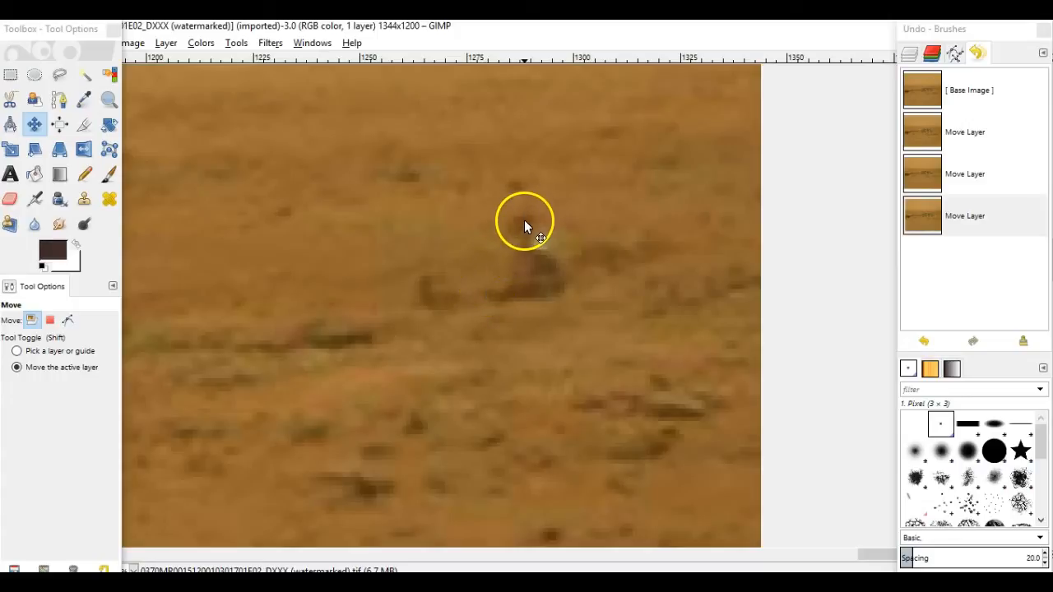
mouse_move(464, 343)
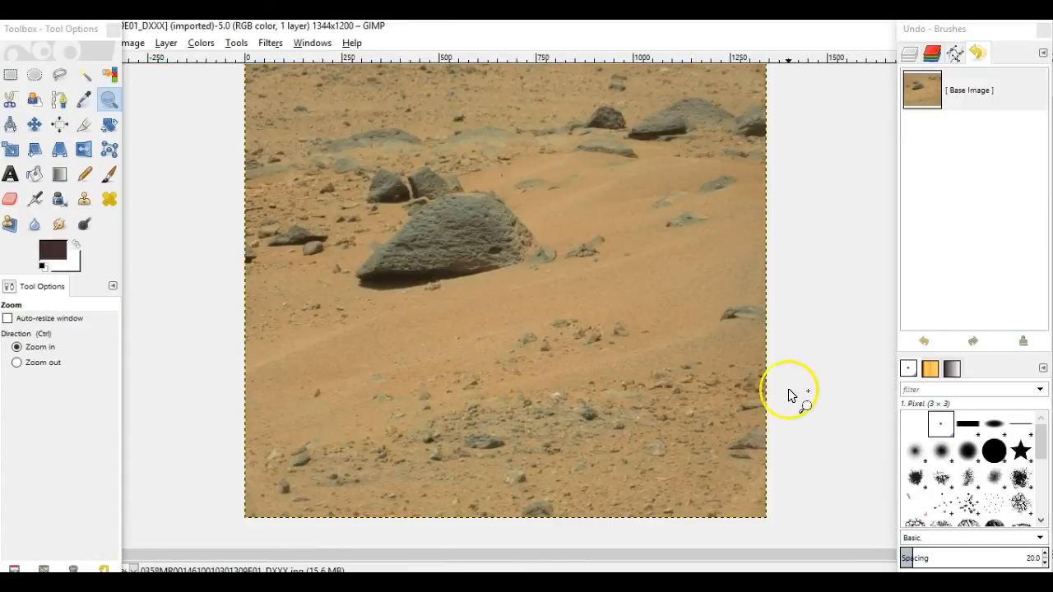
mouse_move(753, 399)
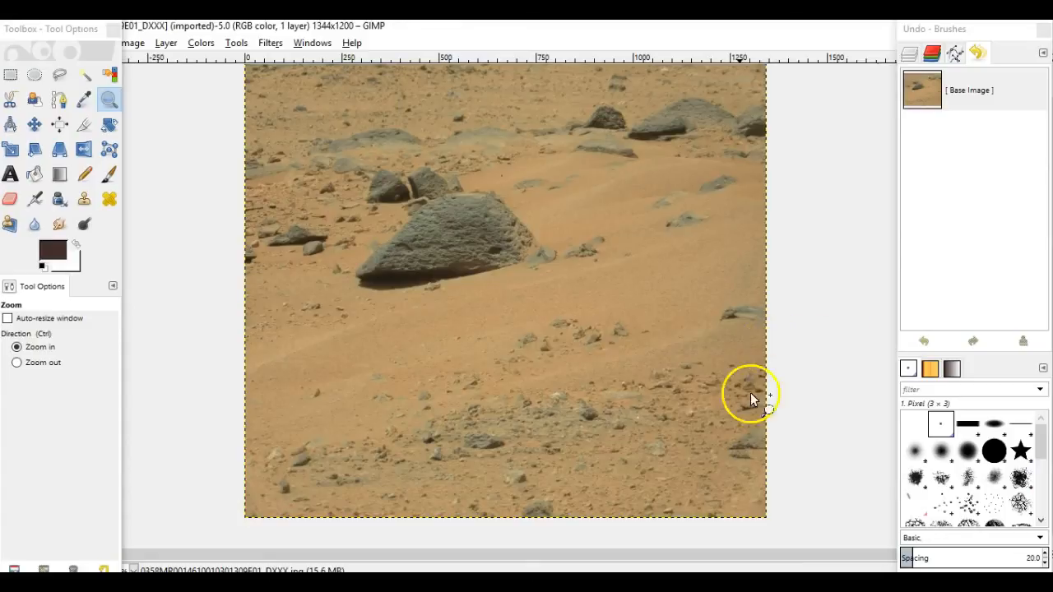
- Zoom in toward the lower right of the angular grey rock photo
left_click(753, 395)
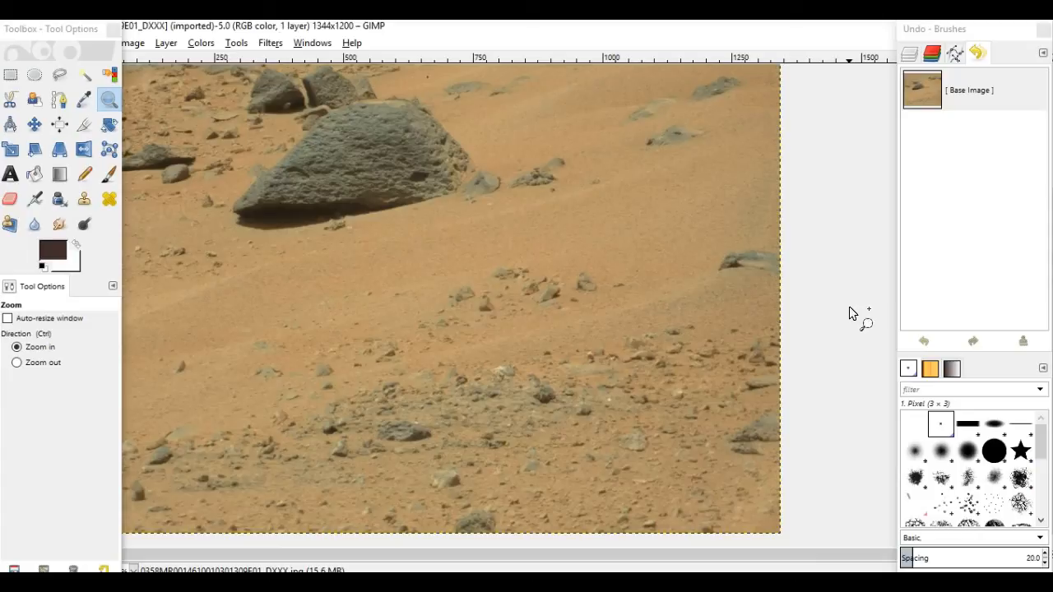
mouse_move(847, 314)
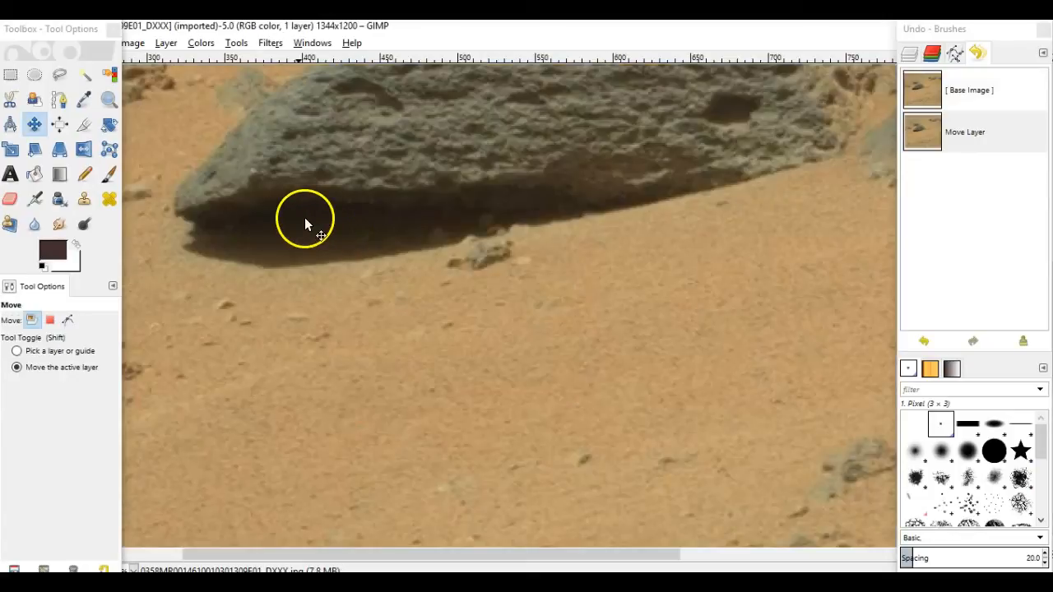
mouse_move(366, 224)
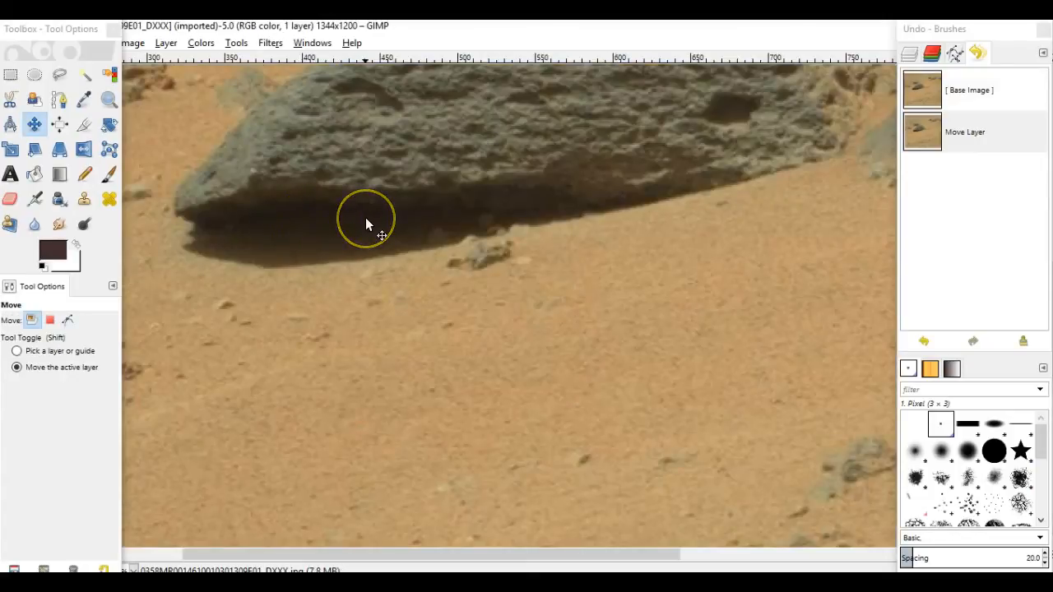
mouse_move(327, 219)
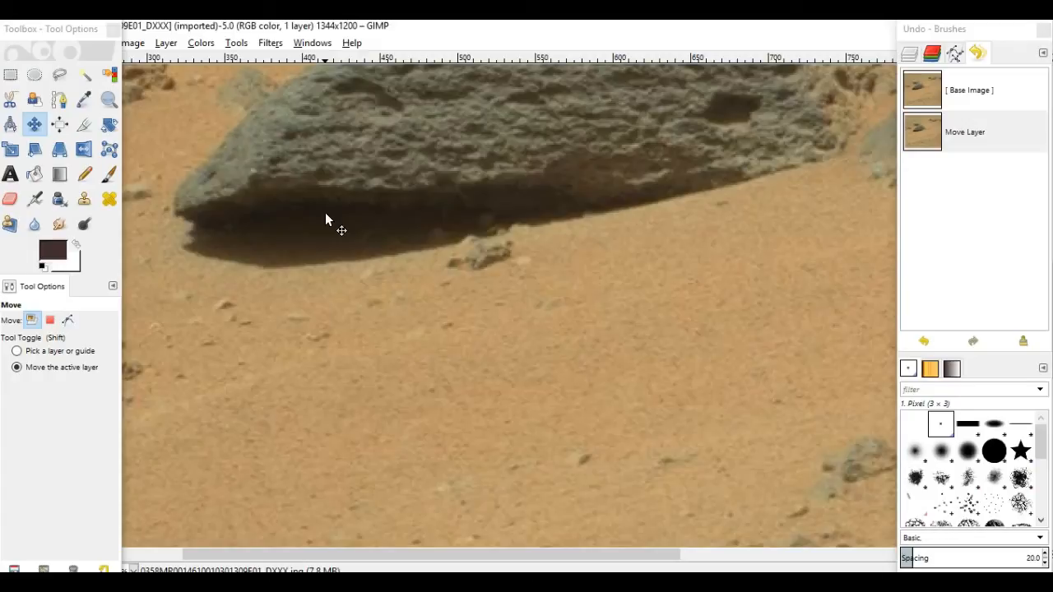
mouse_move(341, 226)
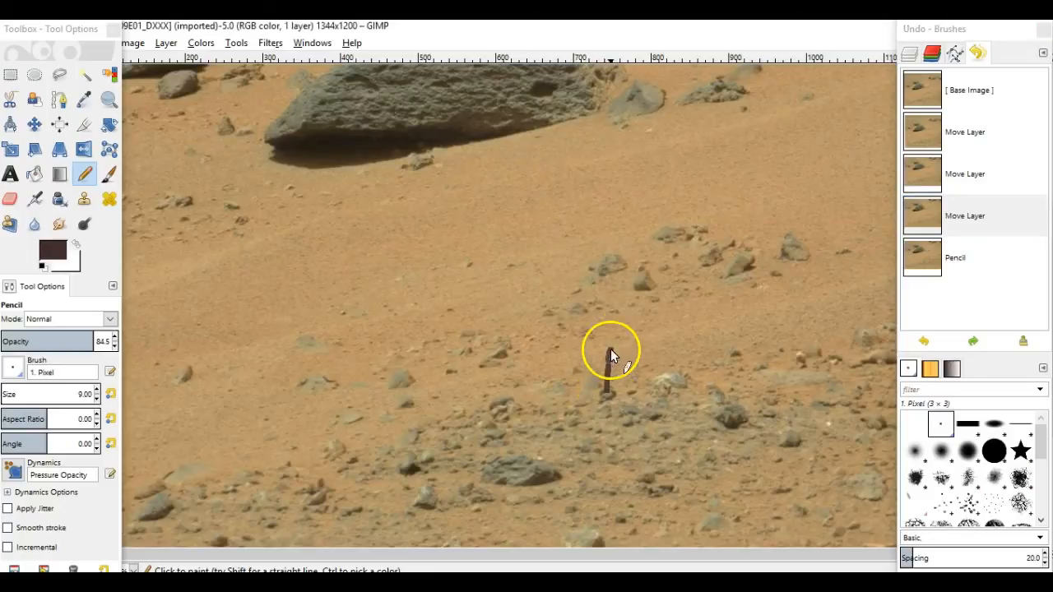
left_click_drag(613, 346, 690, 432)
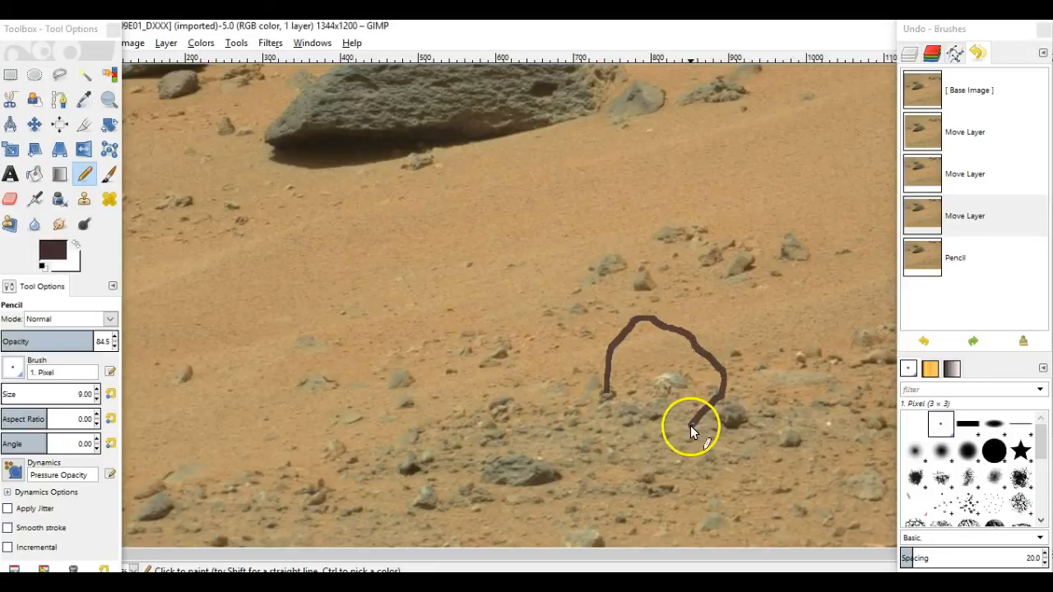
left_click_drag(691, 431, 609, 394)
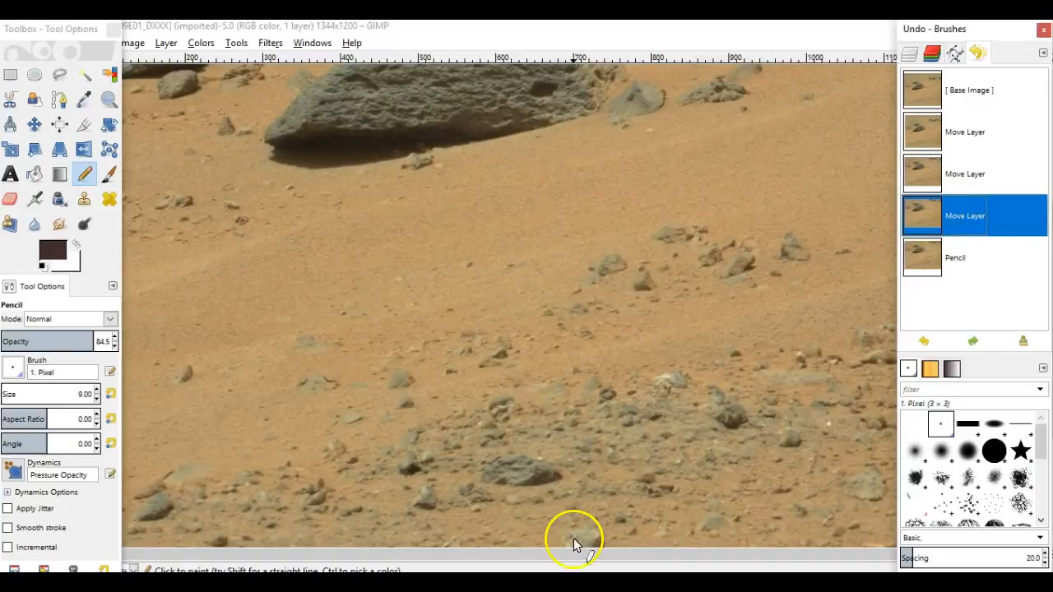
left_click(108, 99)
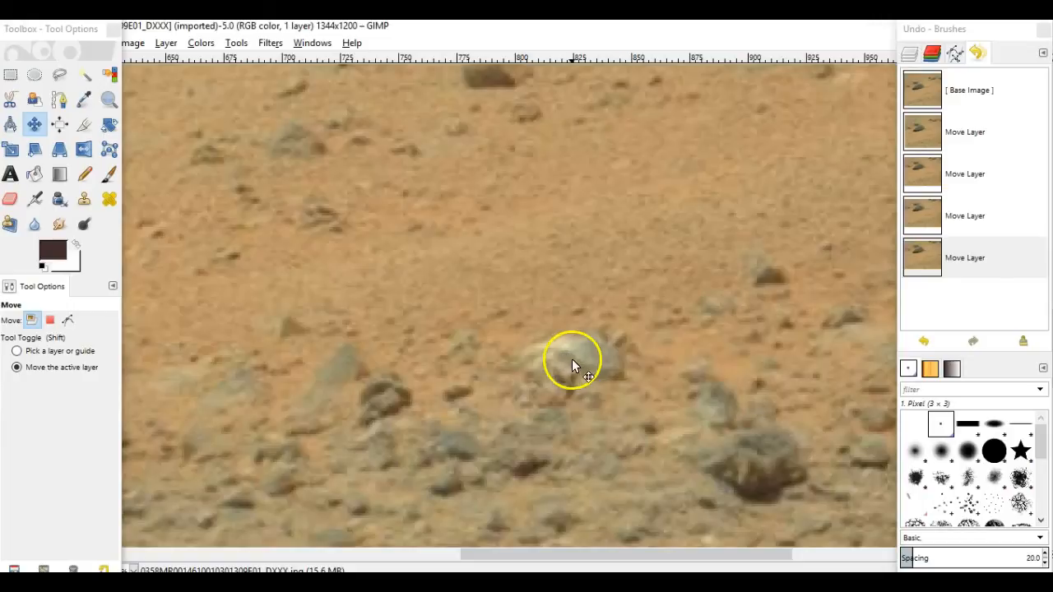
mouse_move(612, 370)
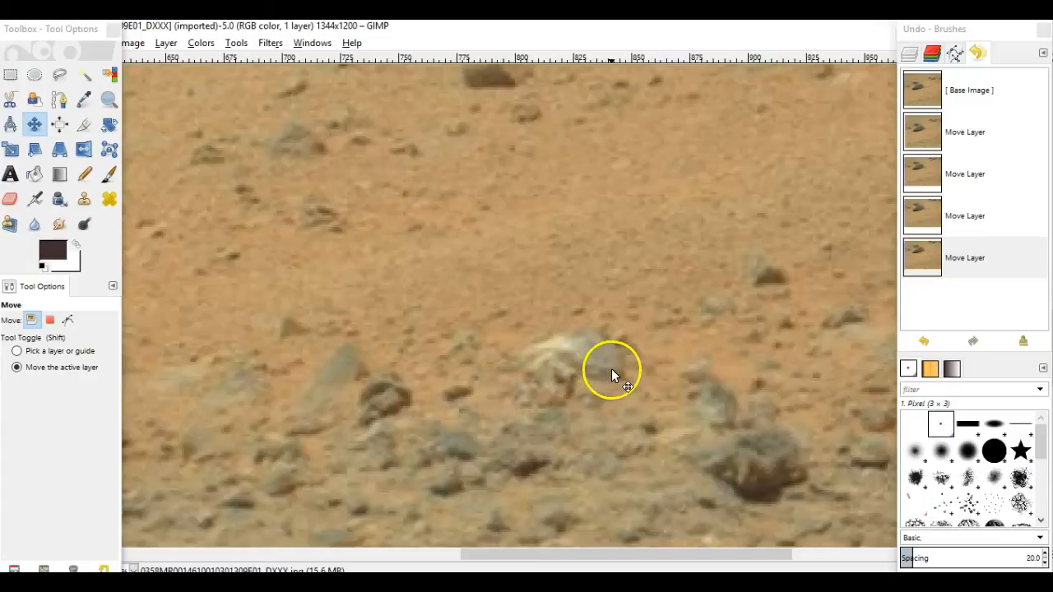
mouse_move(695, 401)
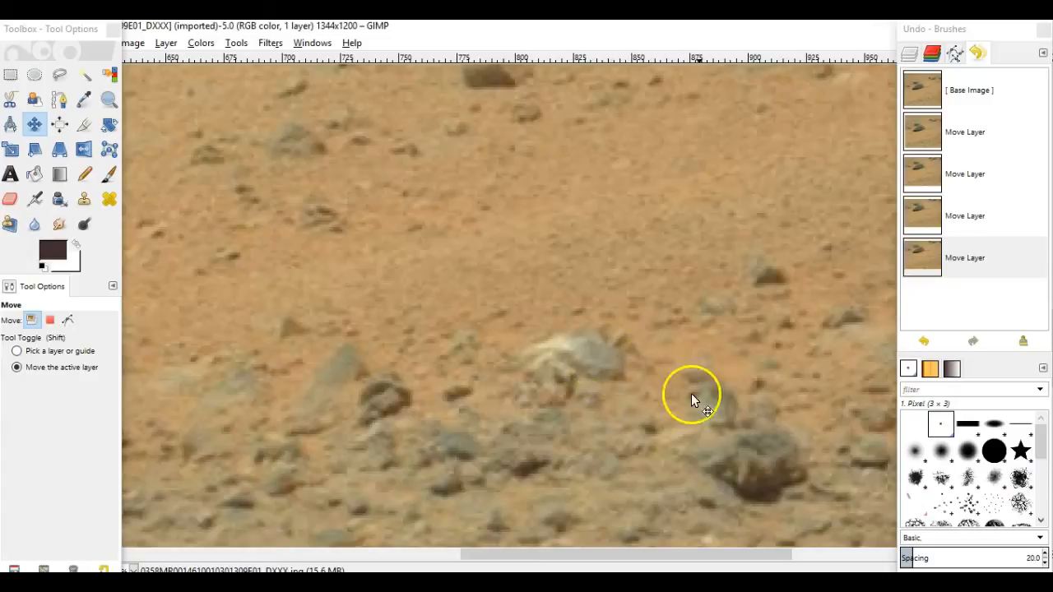
mouse_move(534, 475)
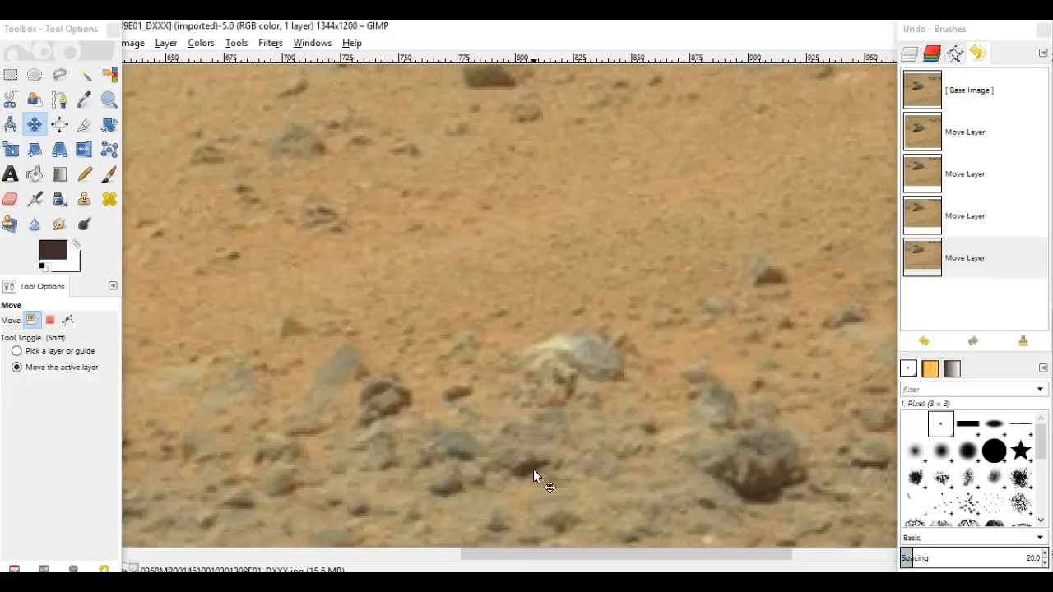
mouse_move(650, 366)
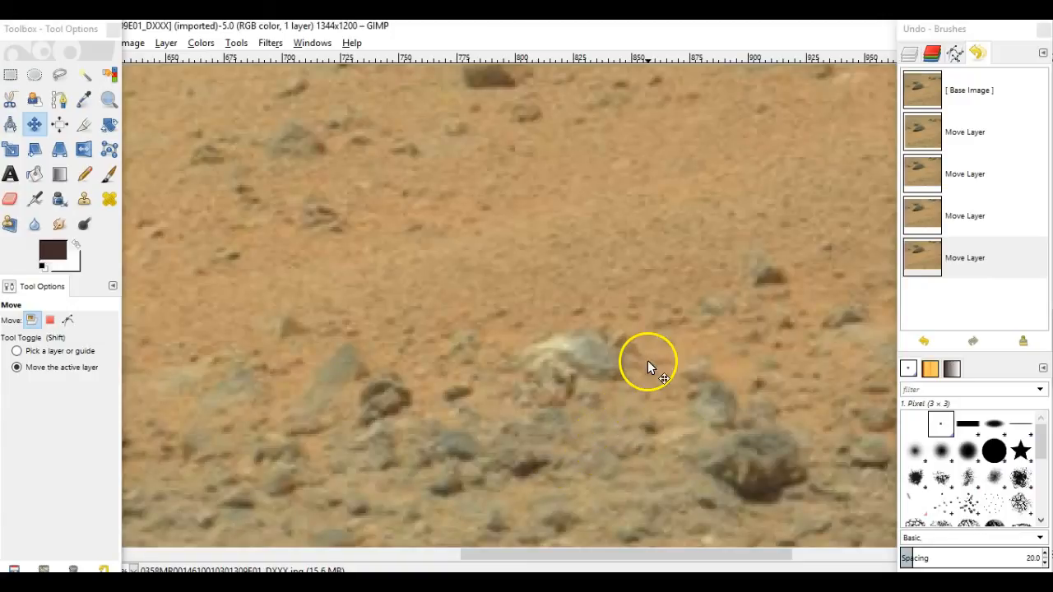
mouse_move(609, 349)
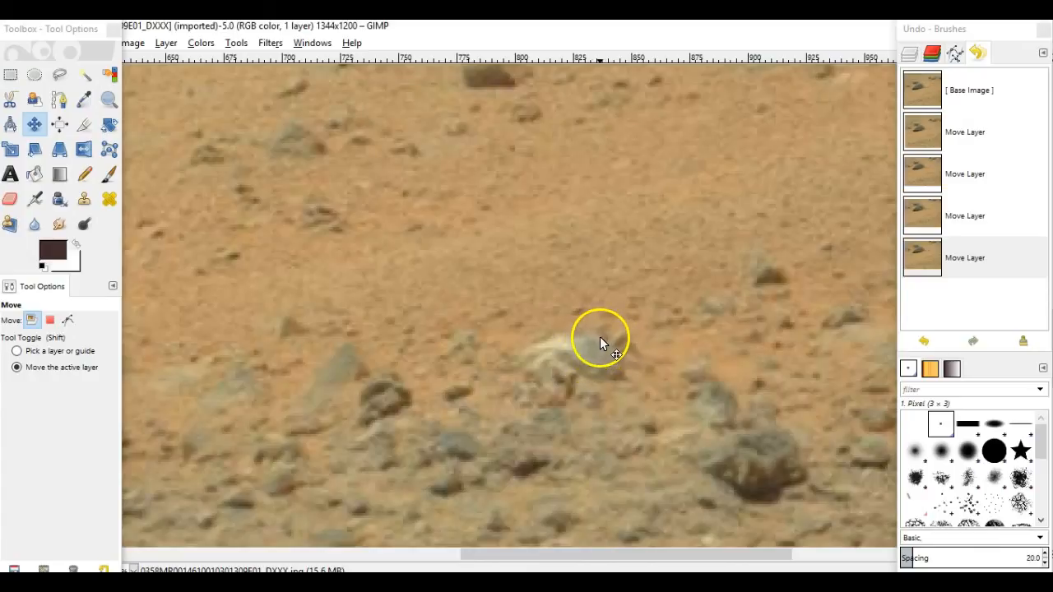
mouse_move(613, 341)
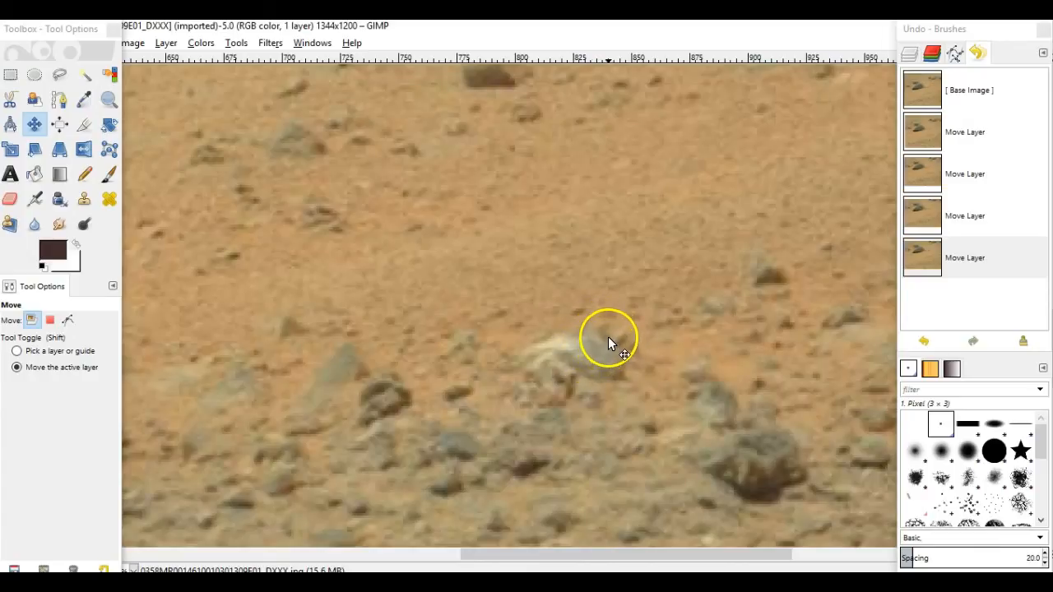
mouse_move(642, 358)
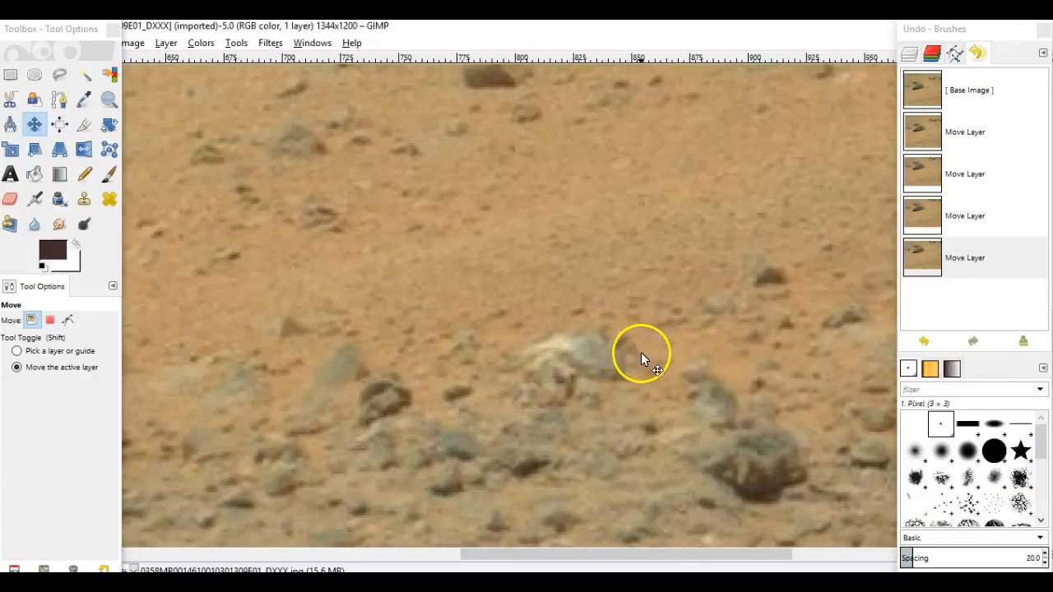
mouse_move(547, 366)
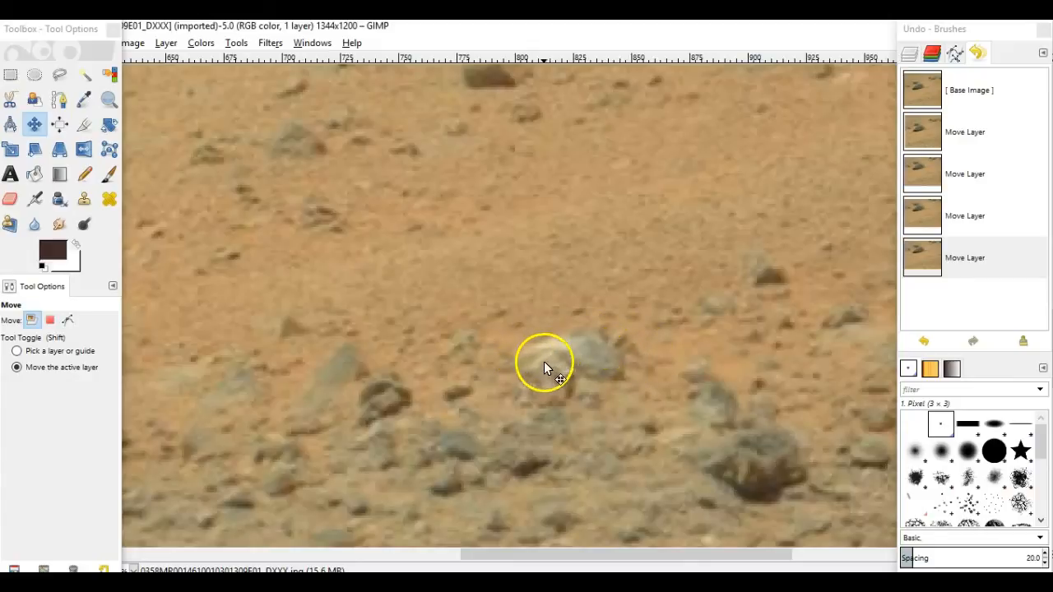
mouse_move(575, 362)
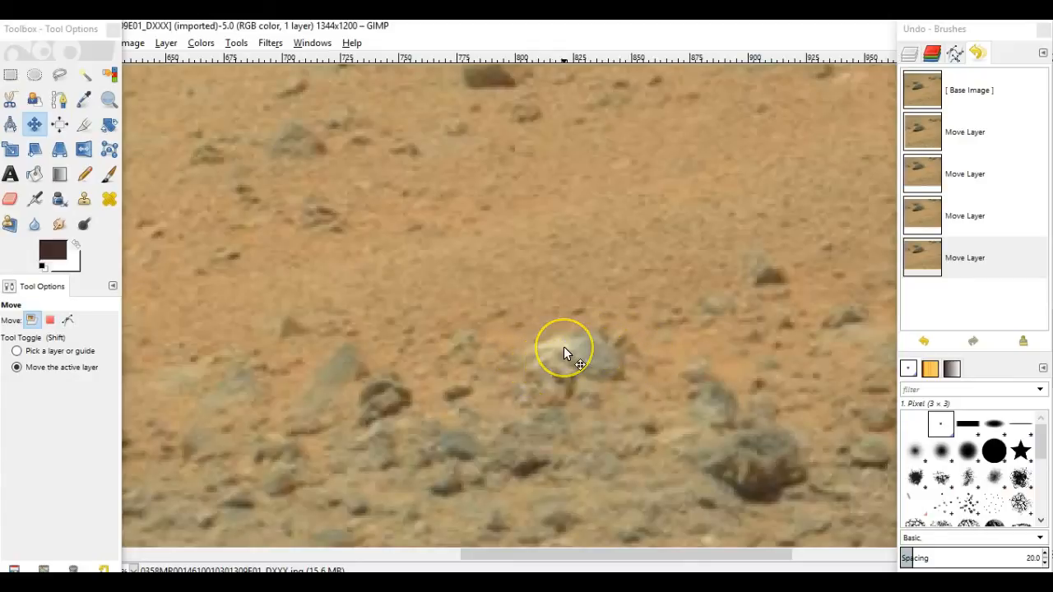